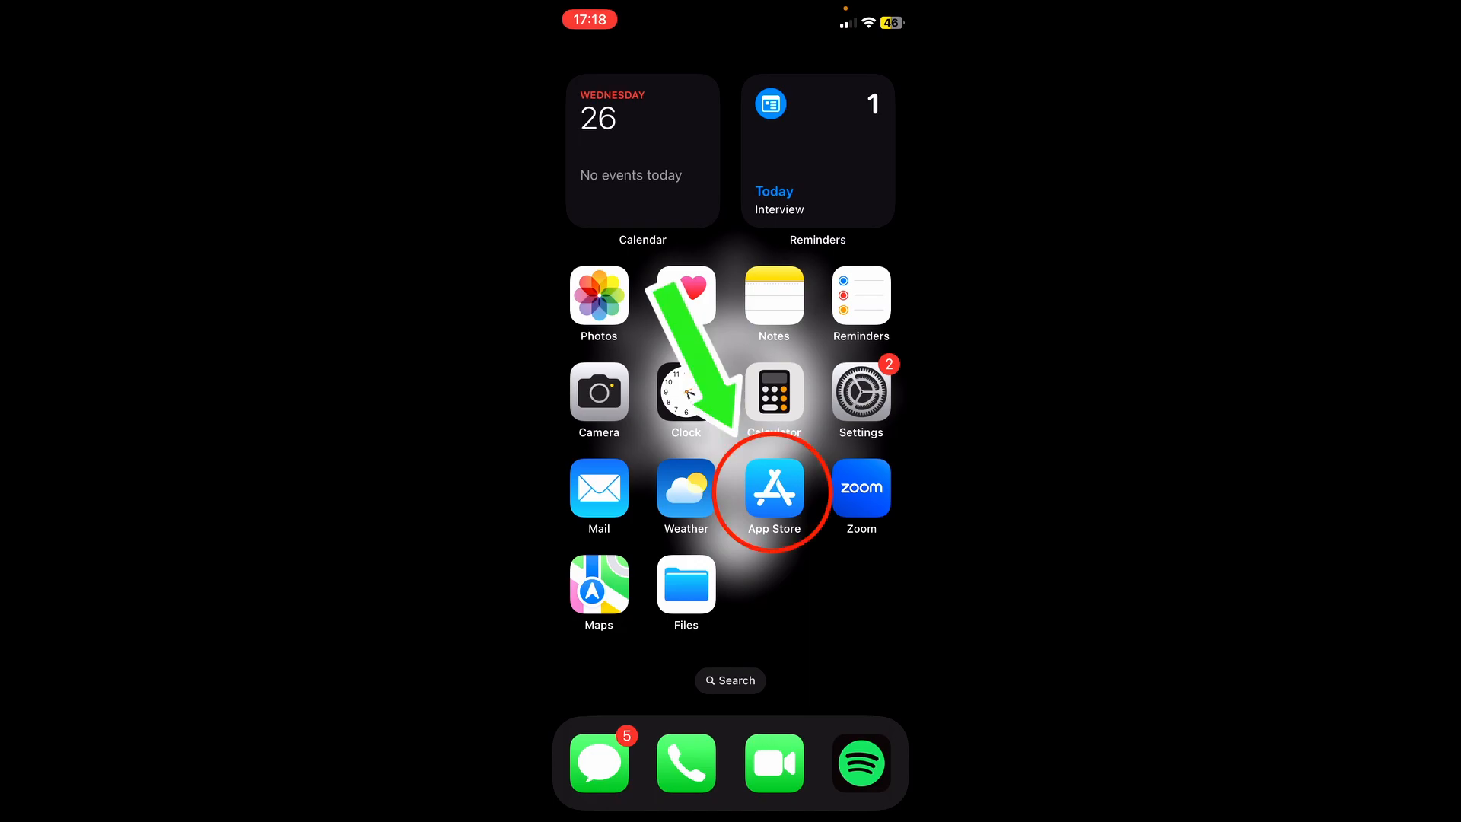
Step: Search the App Store for 'instagram', bringing up Instagram as the top result
click(773, 487)
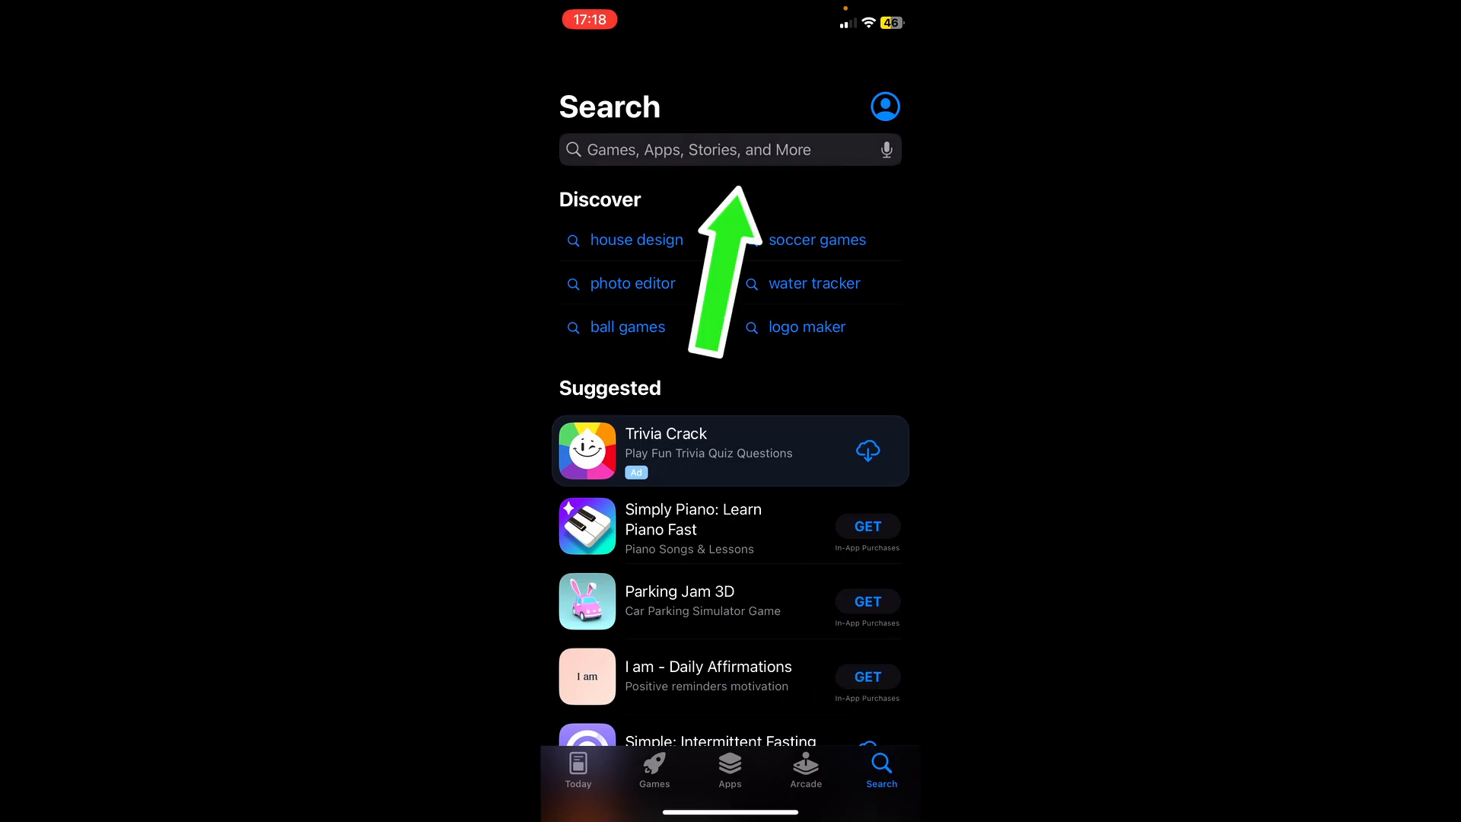
click(729, 149)
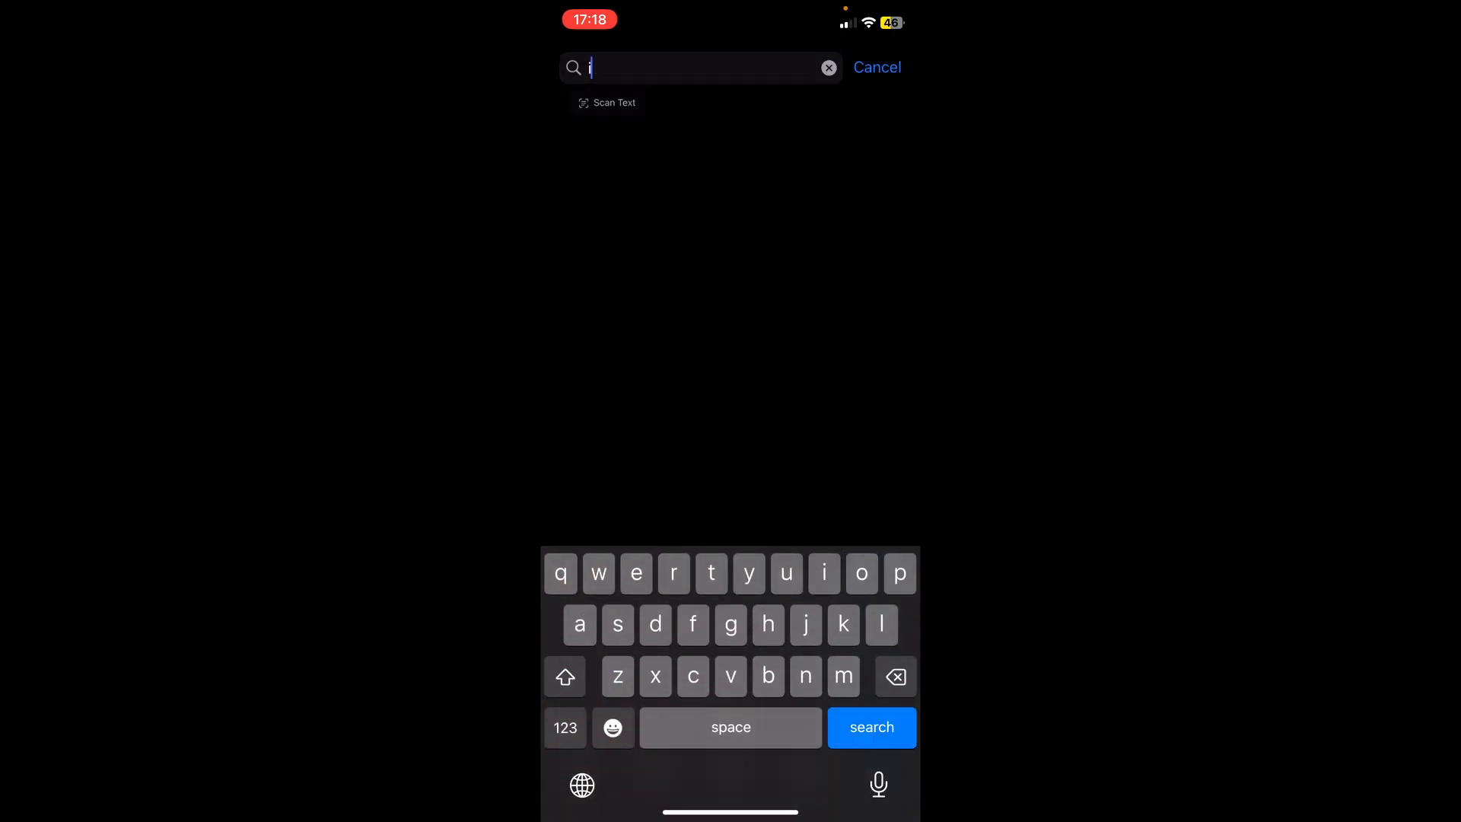
text(nstagram)
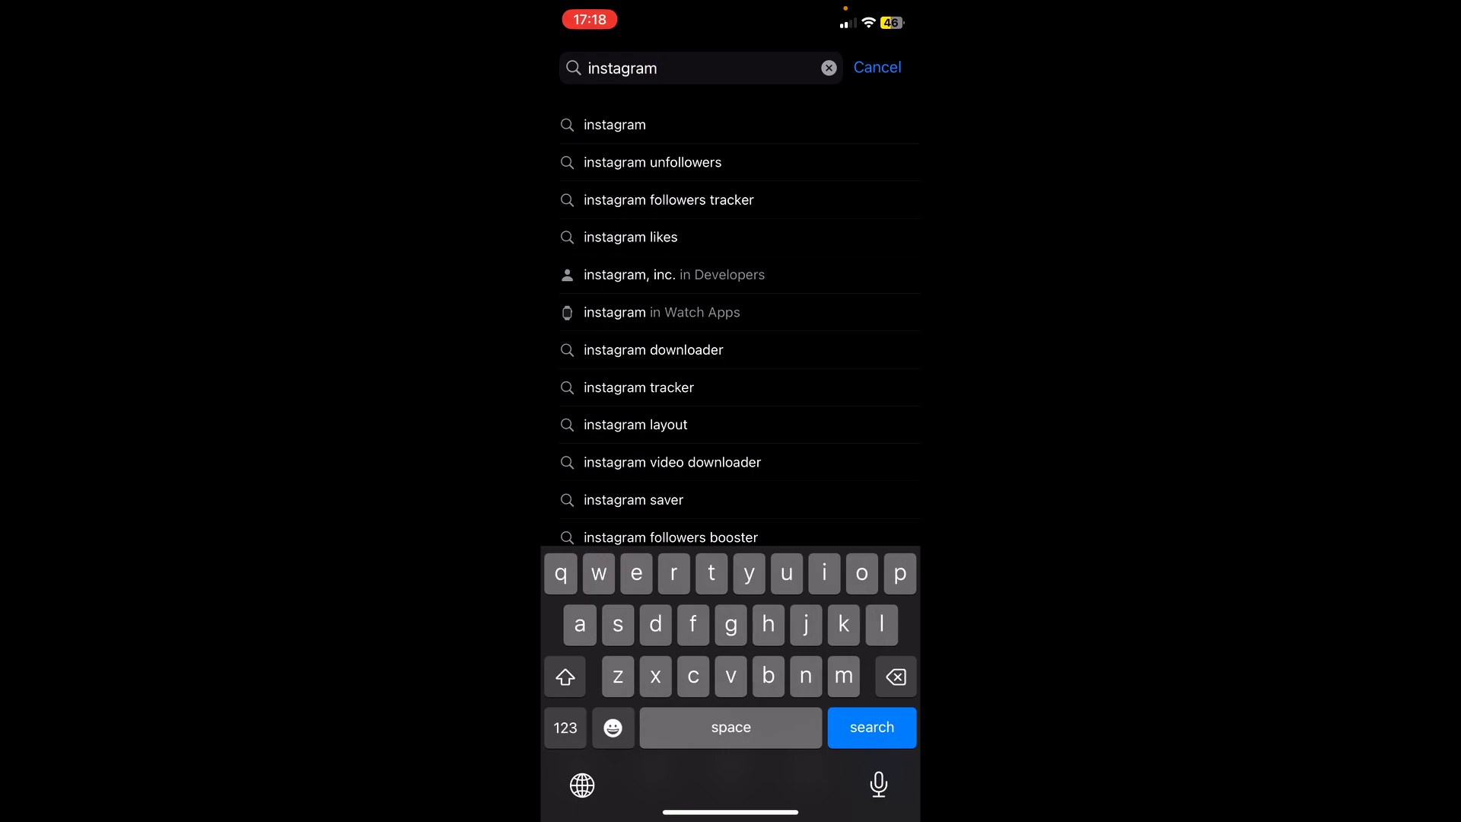
click(871, 727)
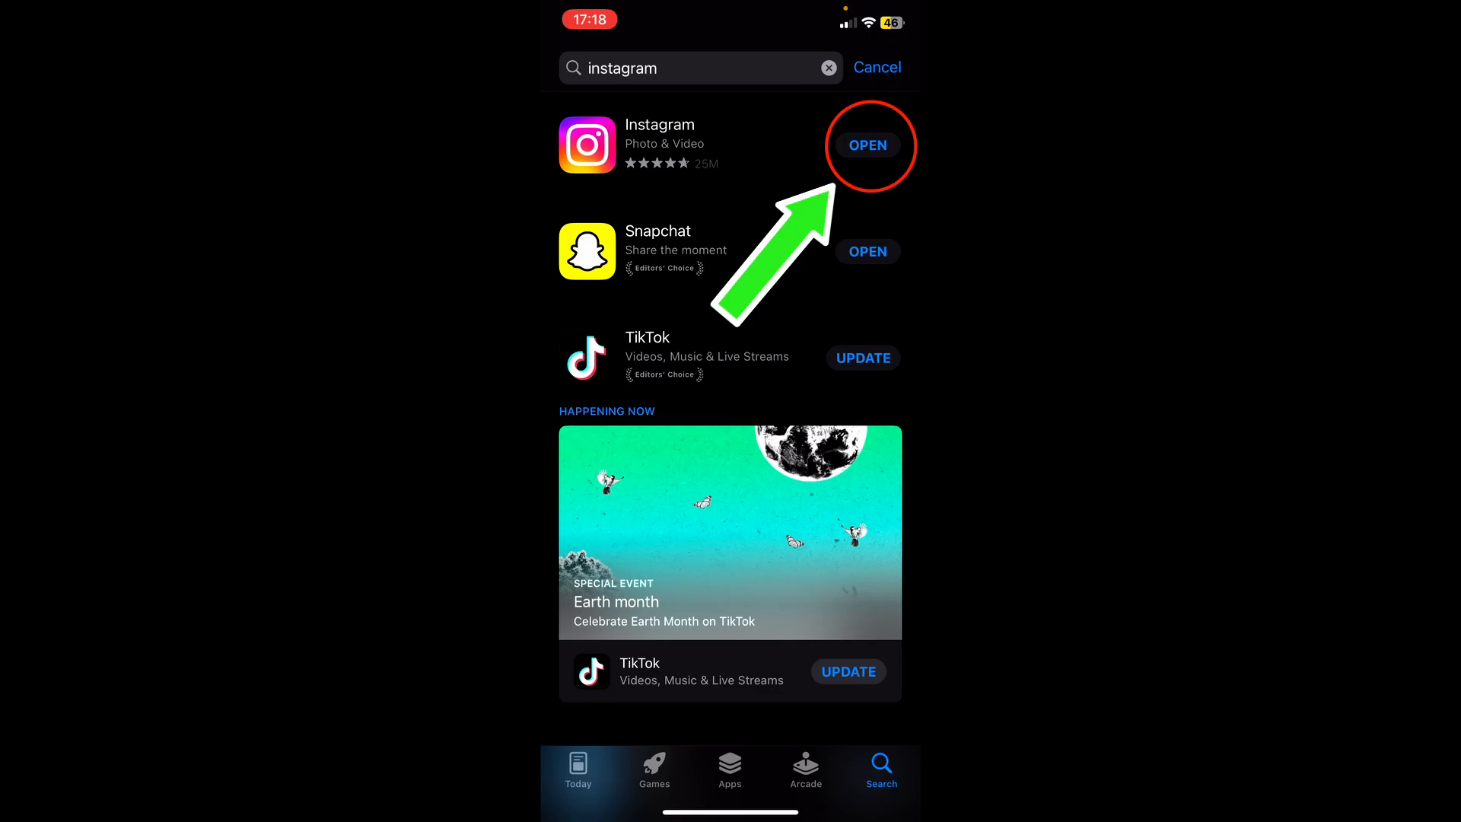
Step: Launch Instagram and reach Settings from the profile's menu
click(866, 146)
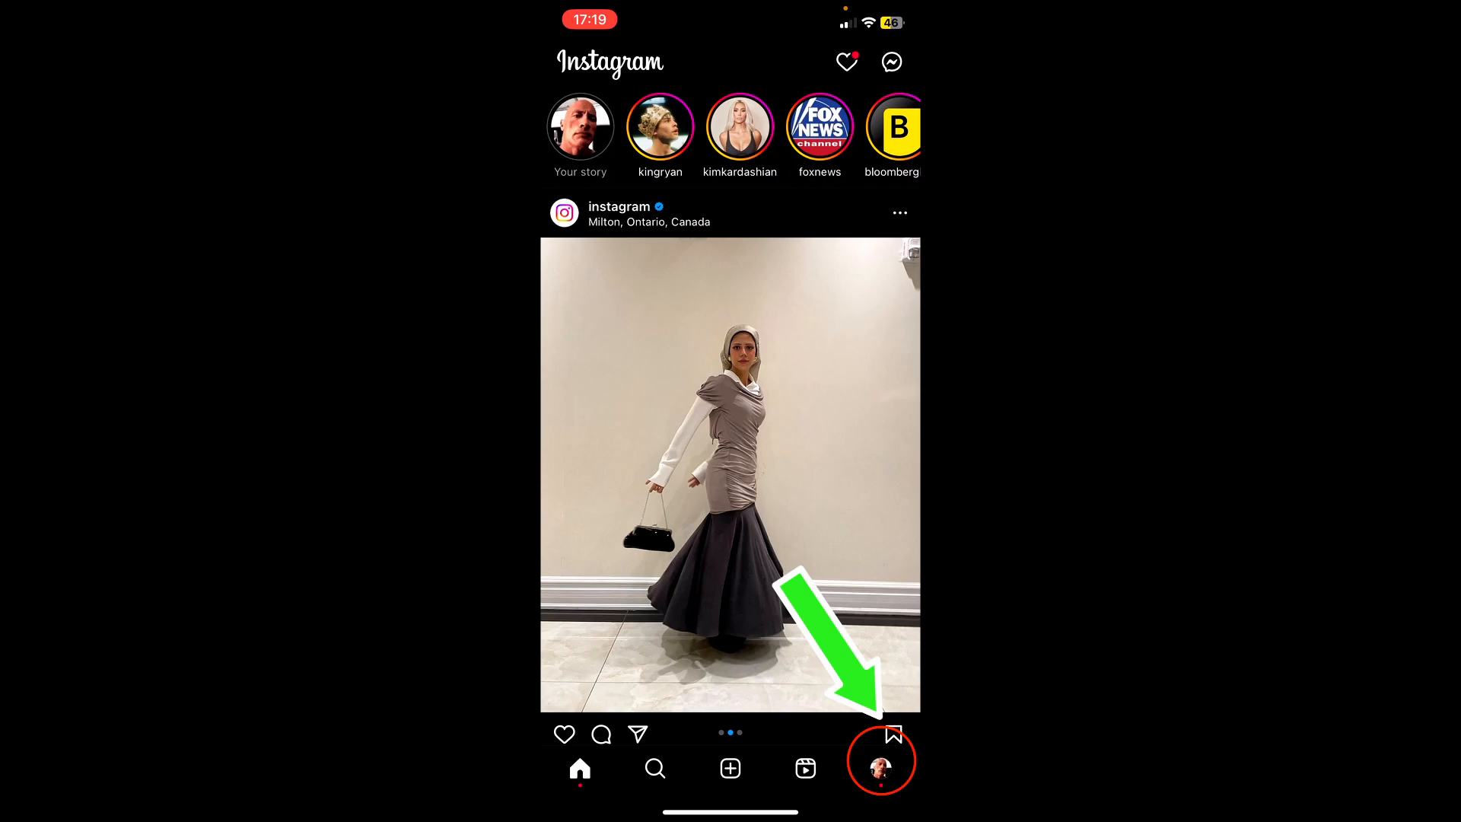
click(881, 767)
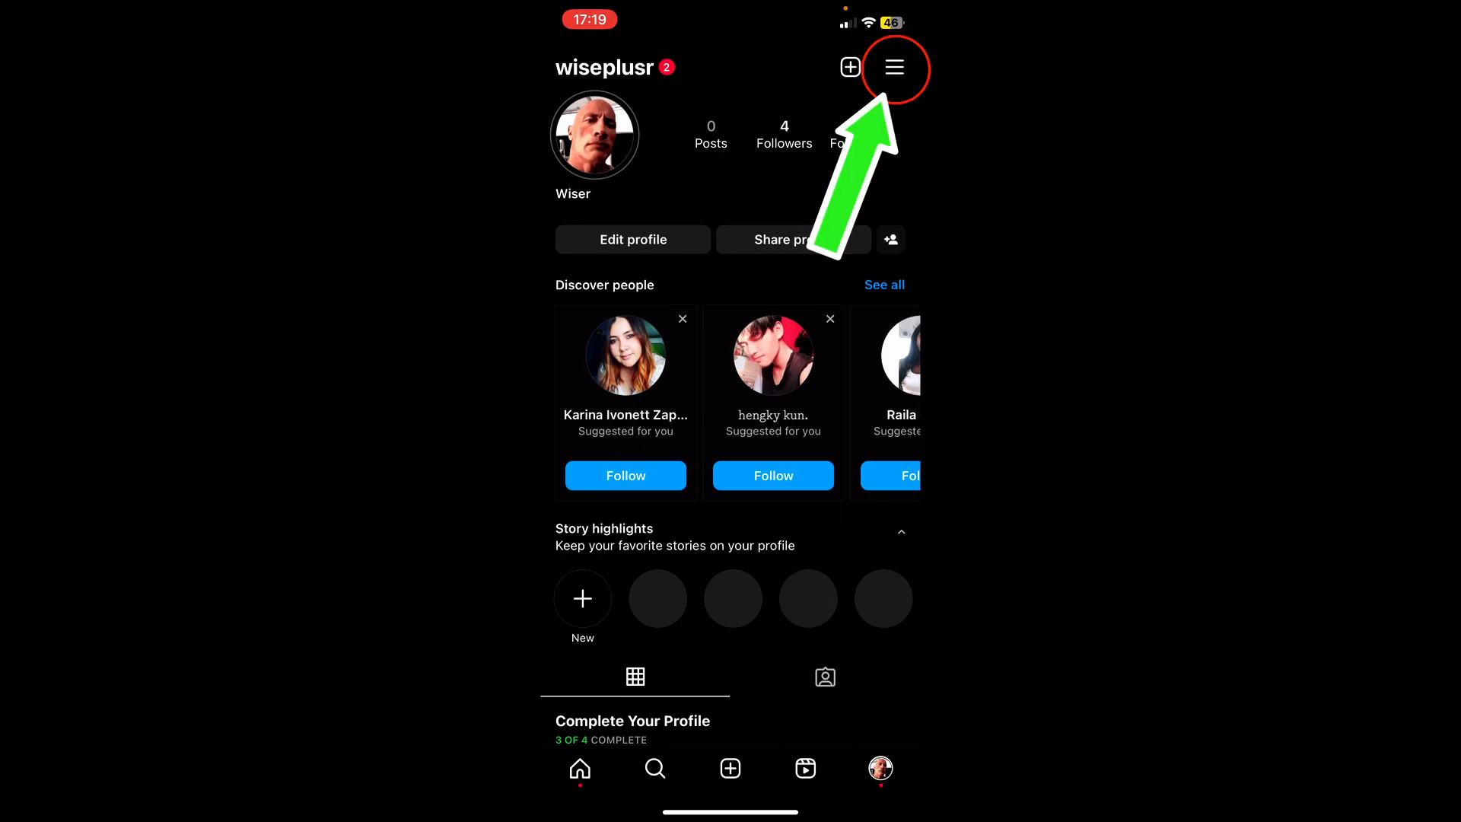
click(893, 67)
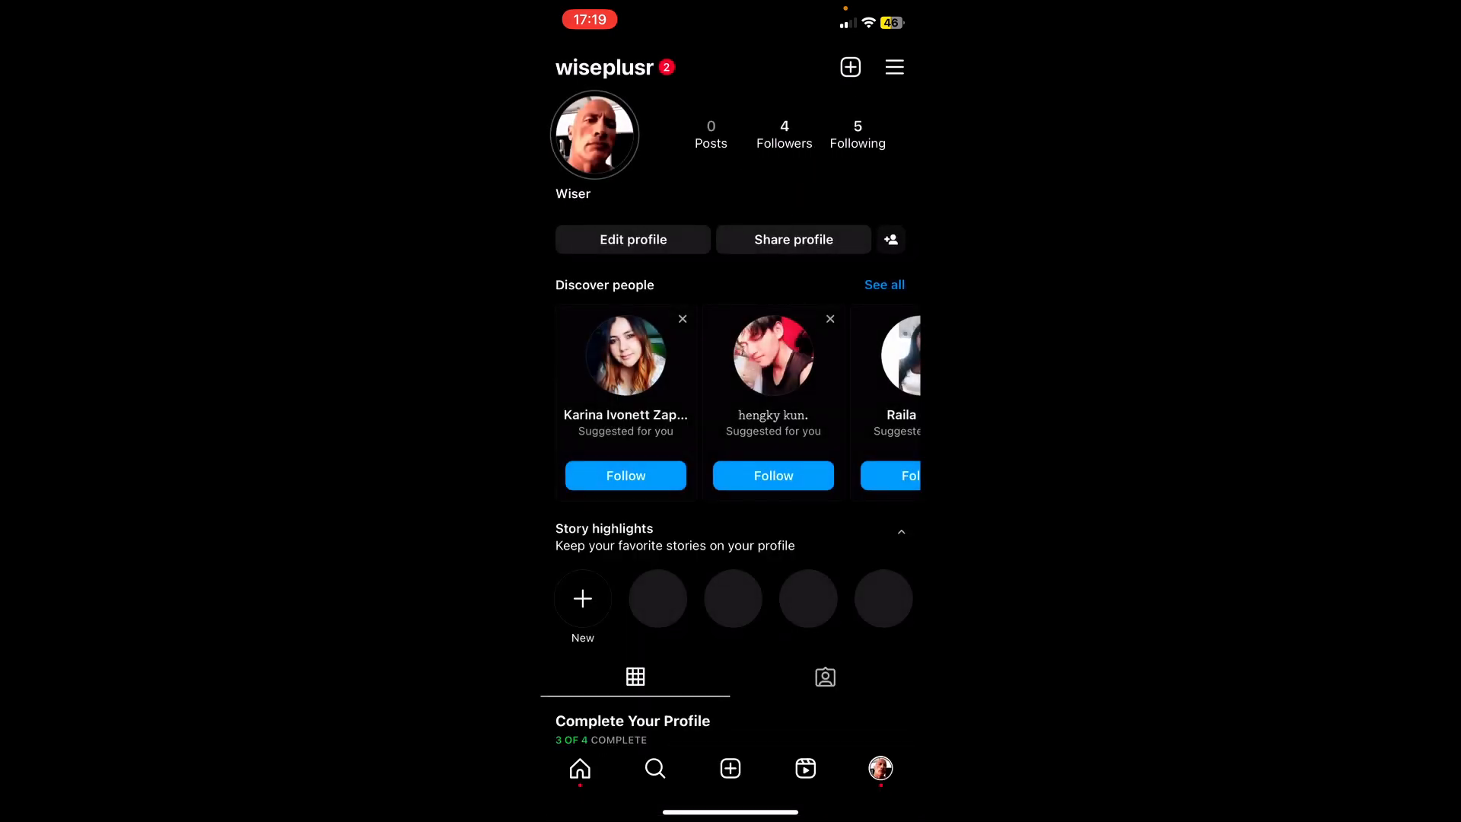
click(893, 65)
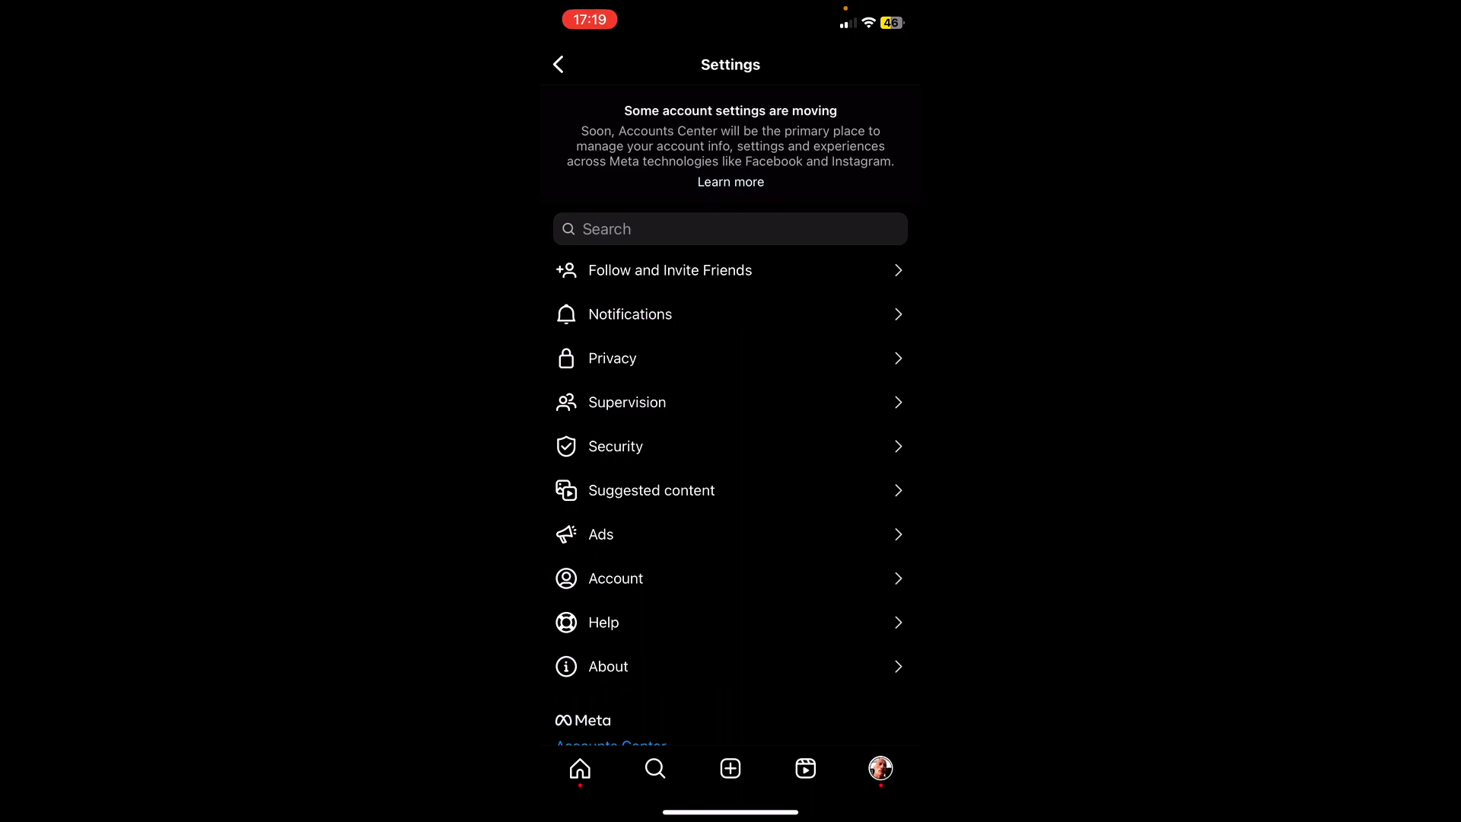
Step: Find the Password setting via settings search, then back out to Security
click(698, 228)
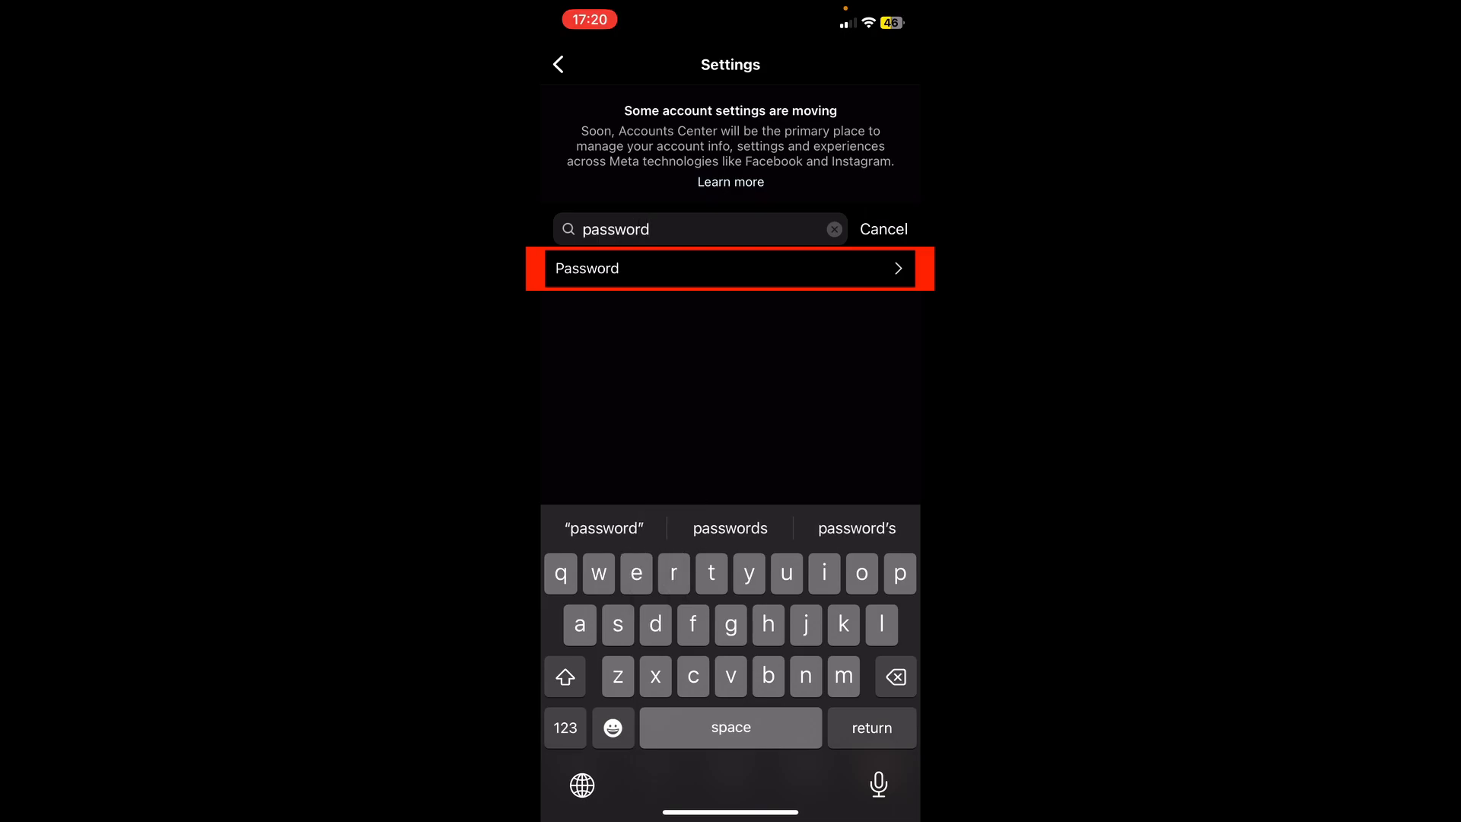
click(728, 268)
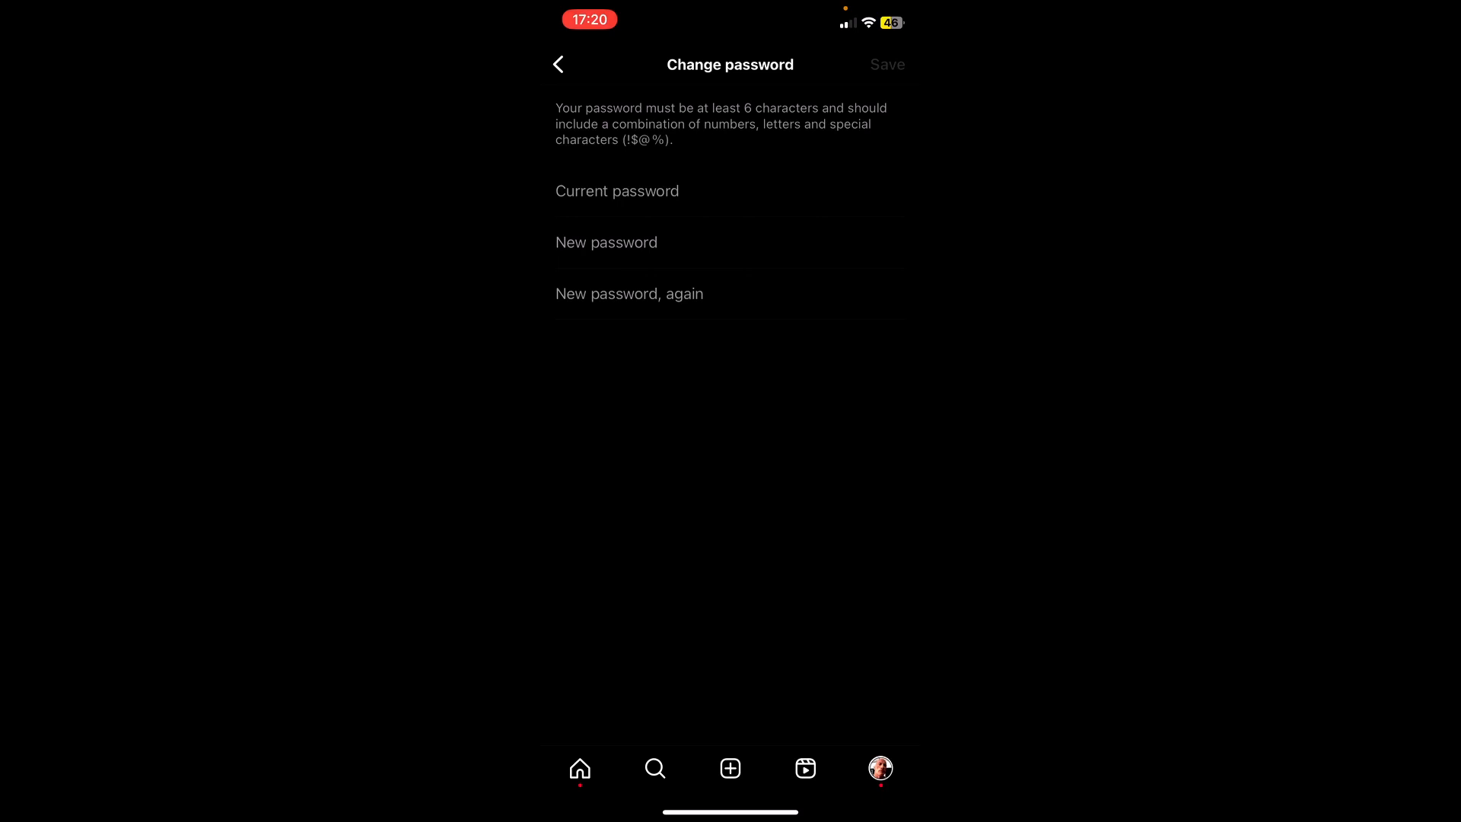
click(559, 64)
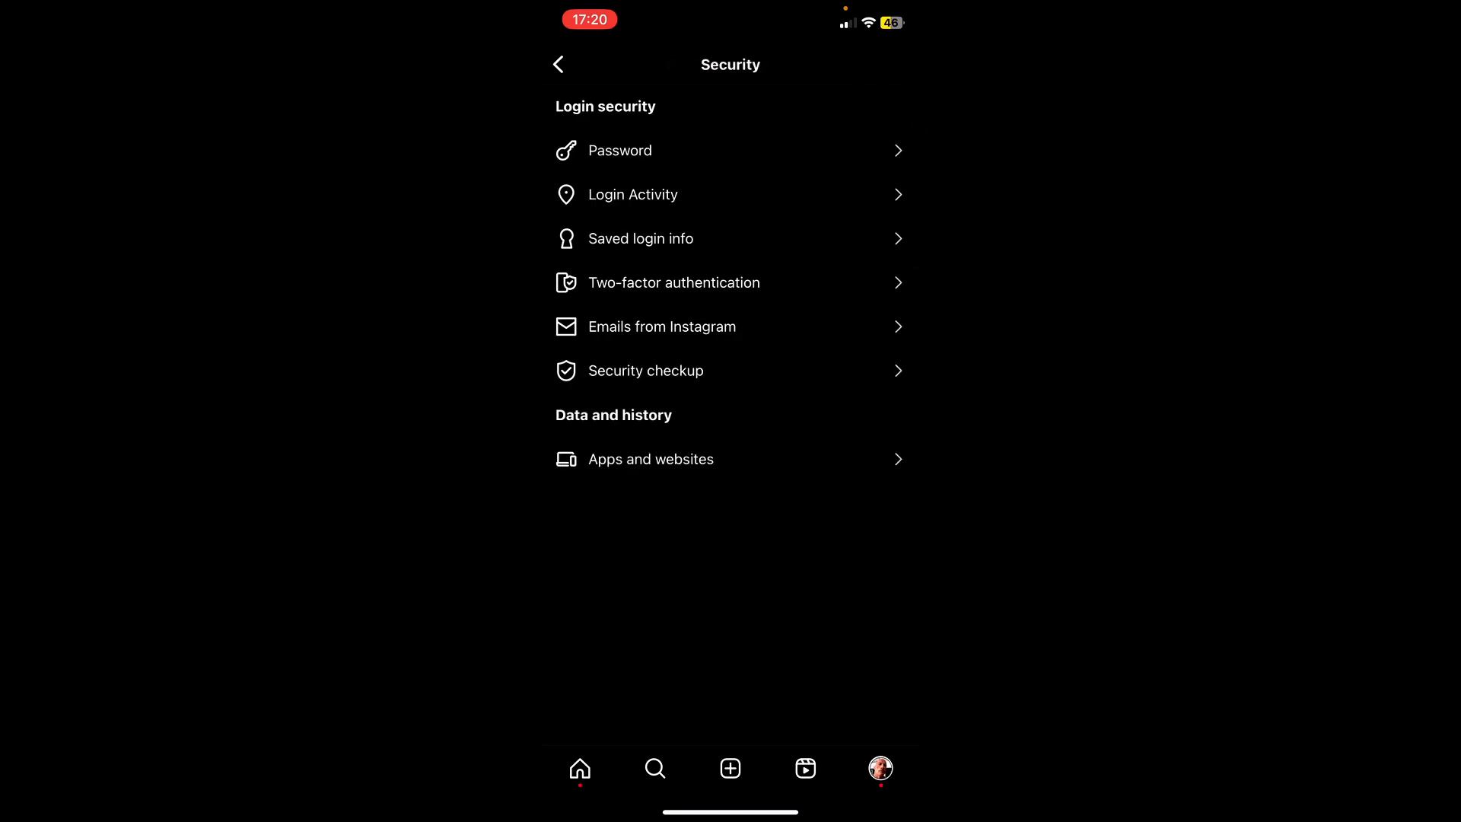
Step: Log out of the account from Settings, landing on the saved-accounts login screen
click(558, 63)
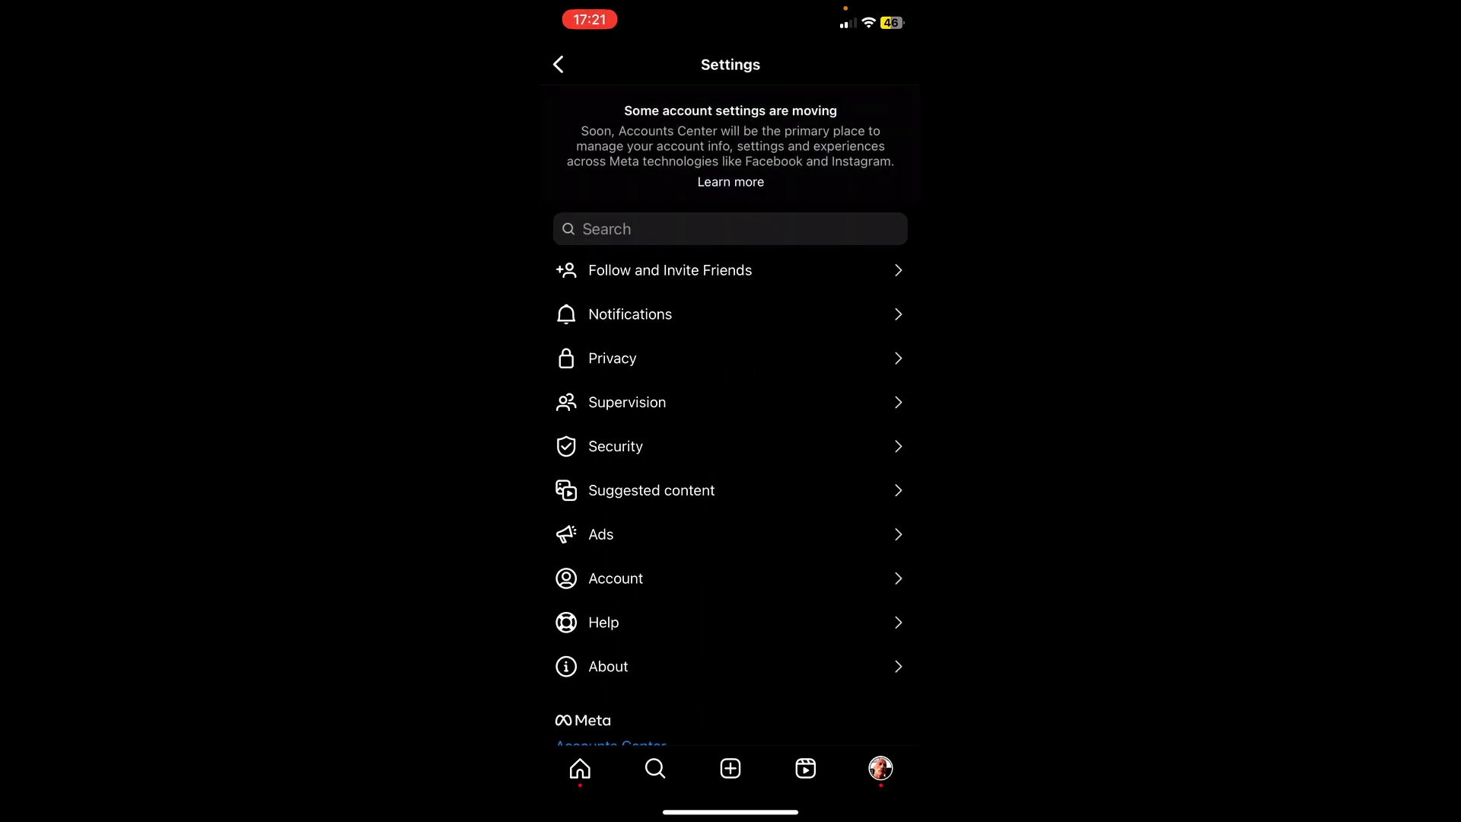
scroll(down, 3)
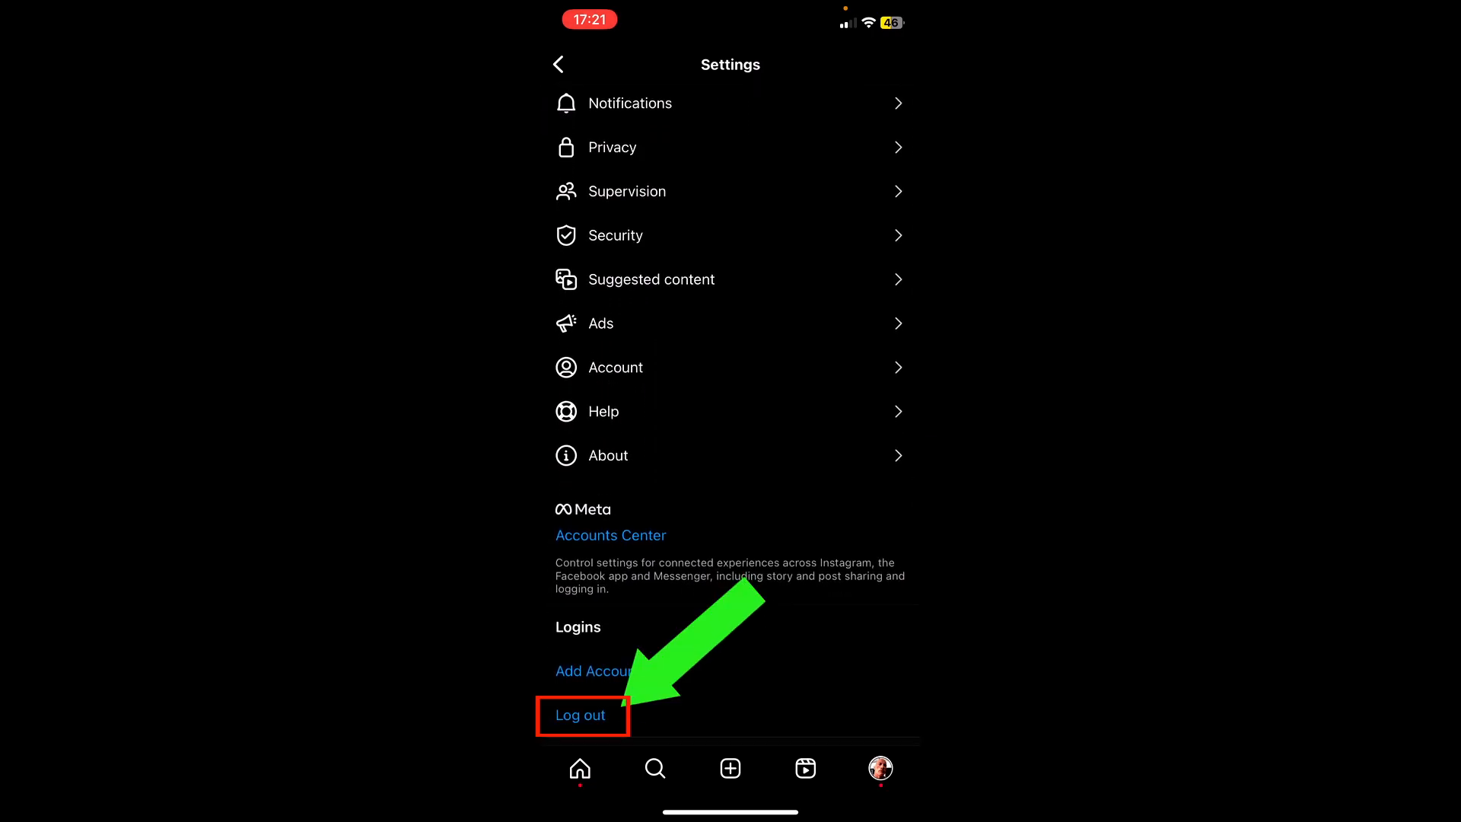
click(580, 716)
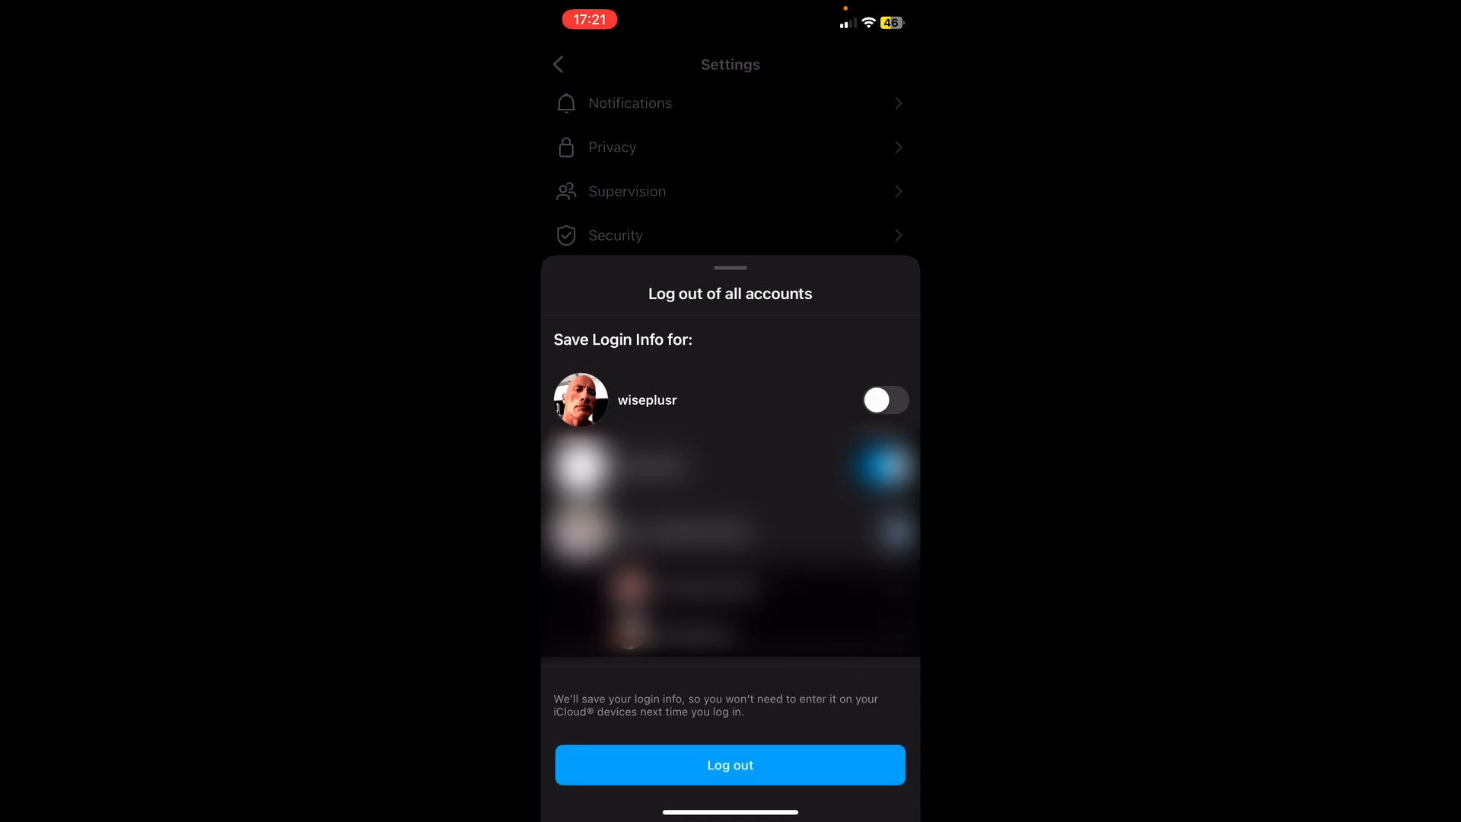
click(729, 764)
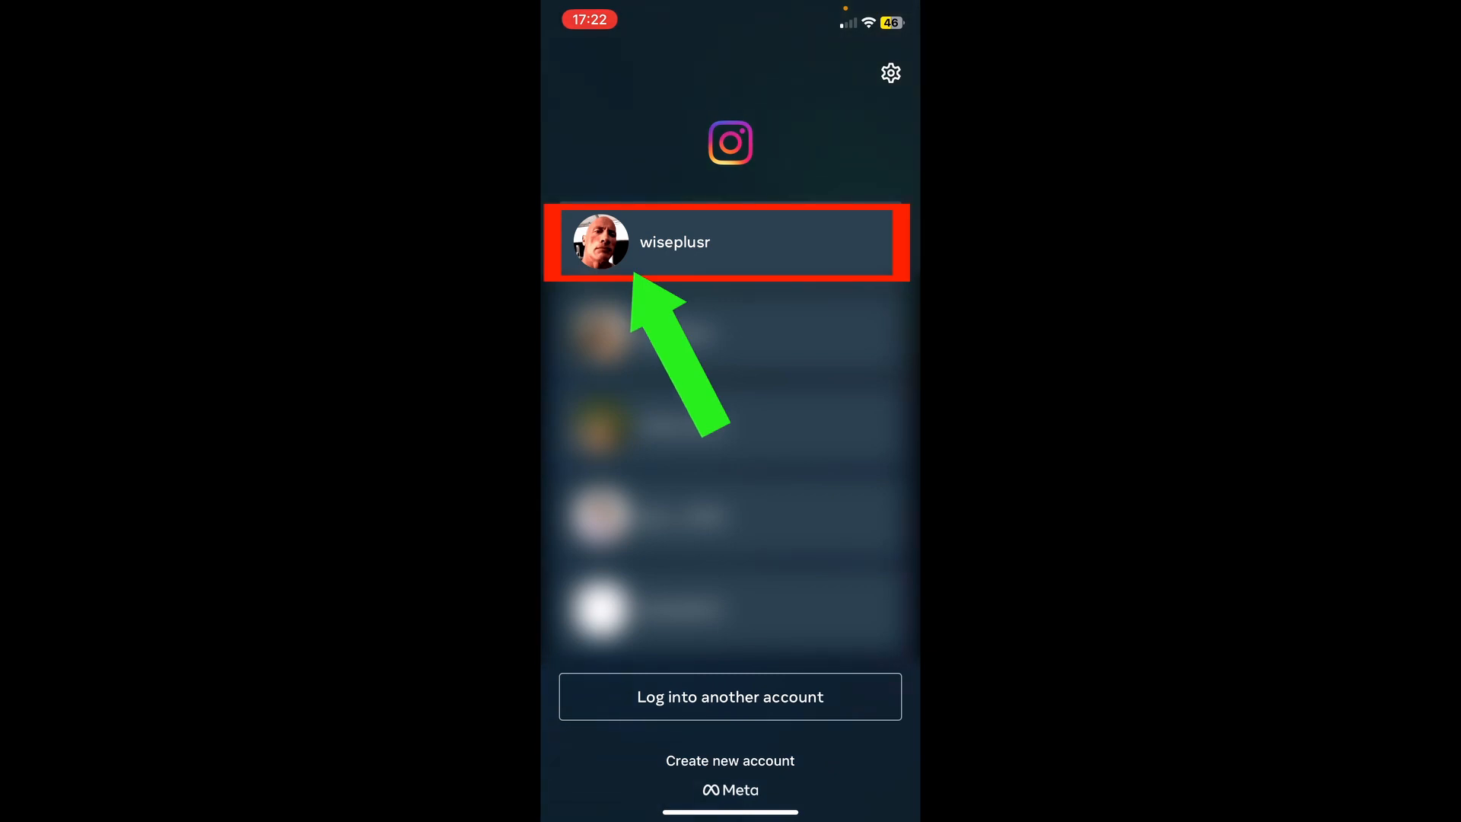
Step: Start Forgot password for the saved account and find it by username 'wisep'
click(729, 242)
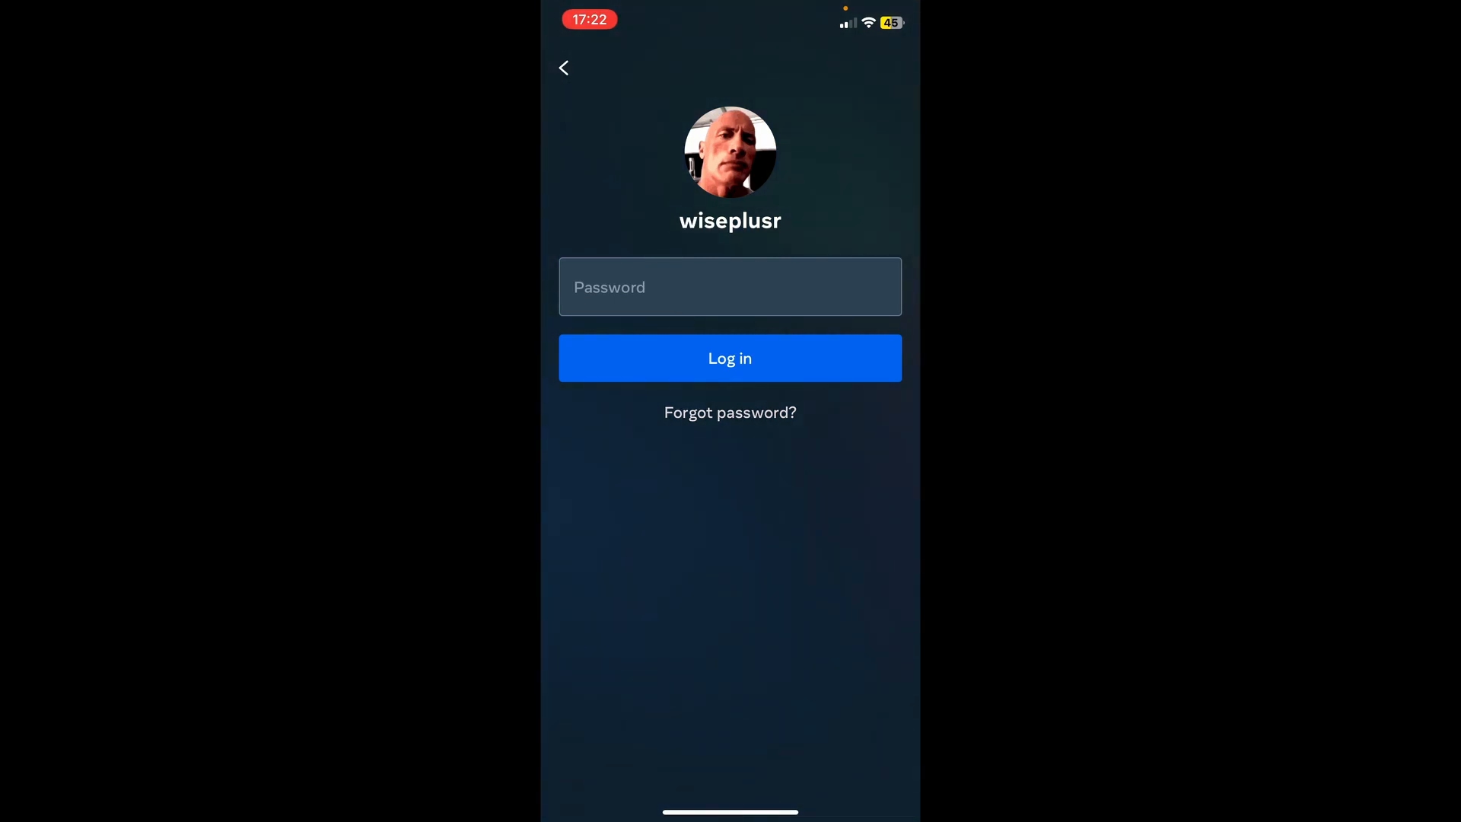
click(729, 412)
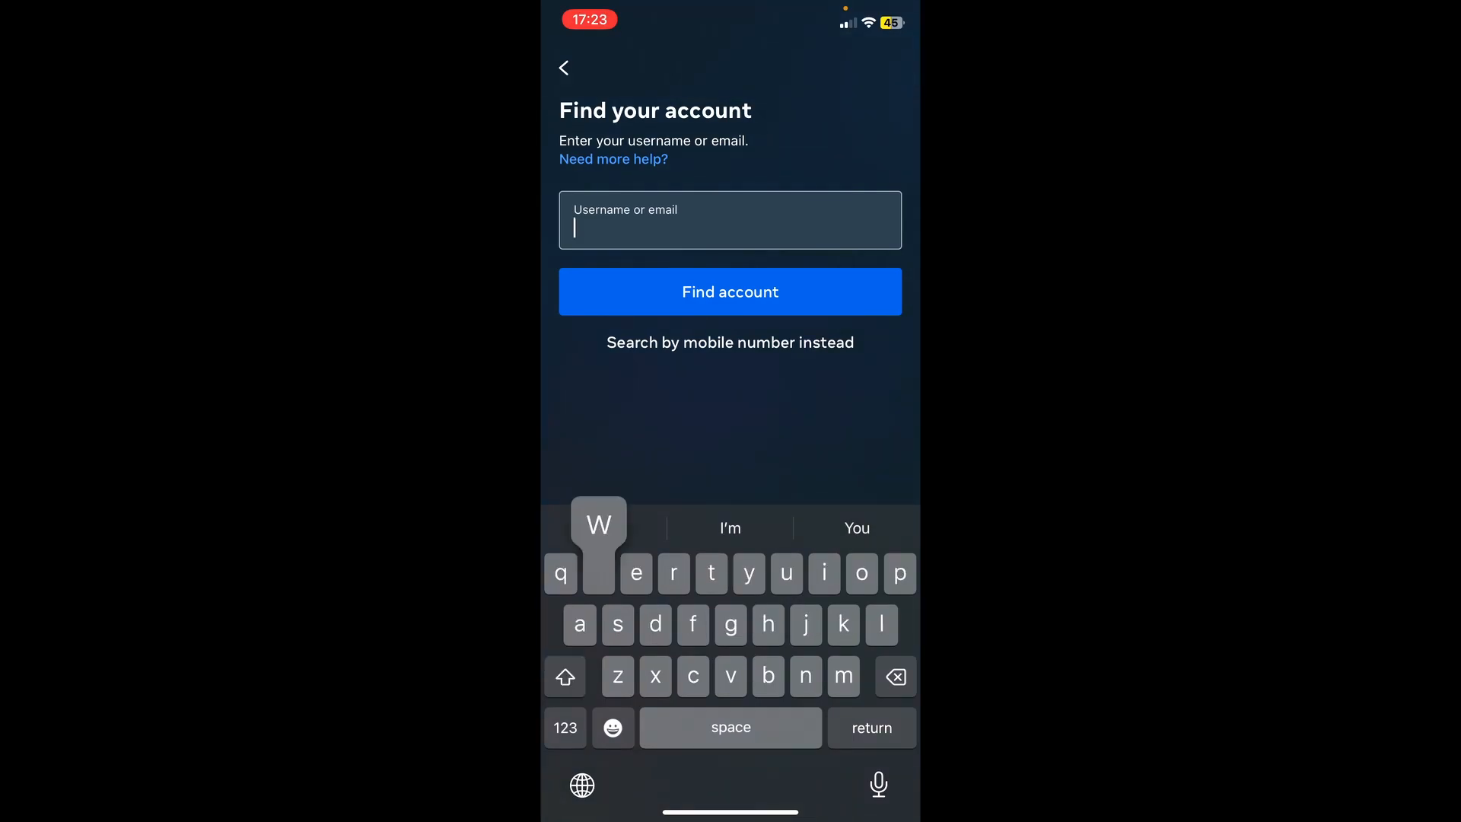
text(wiseplusr)
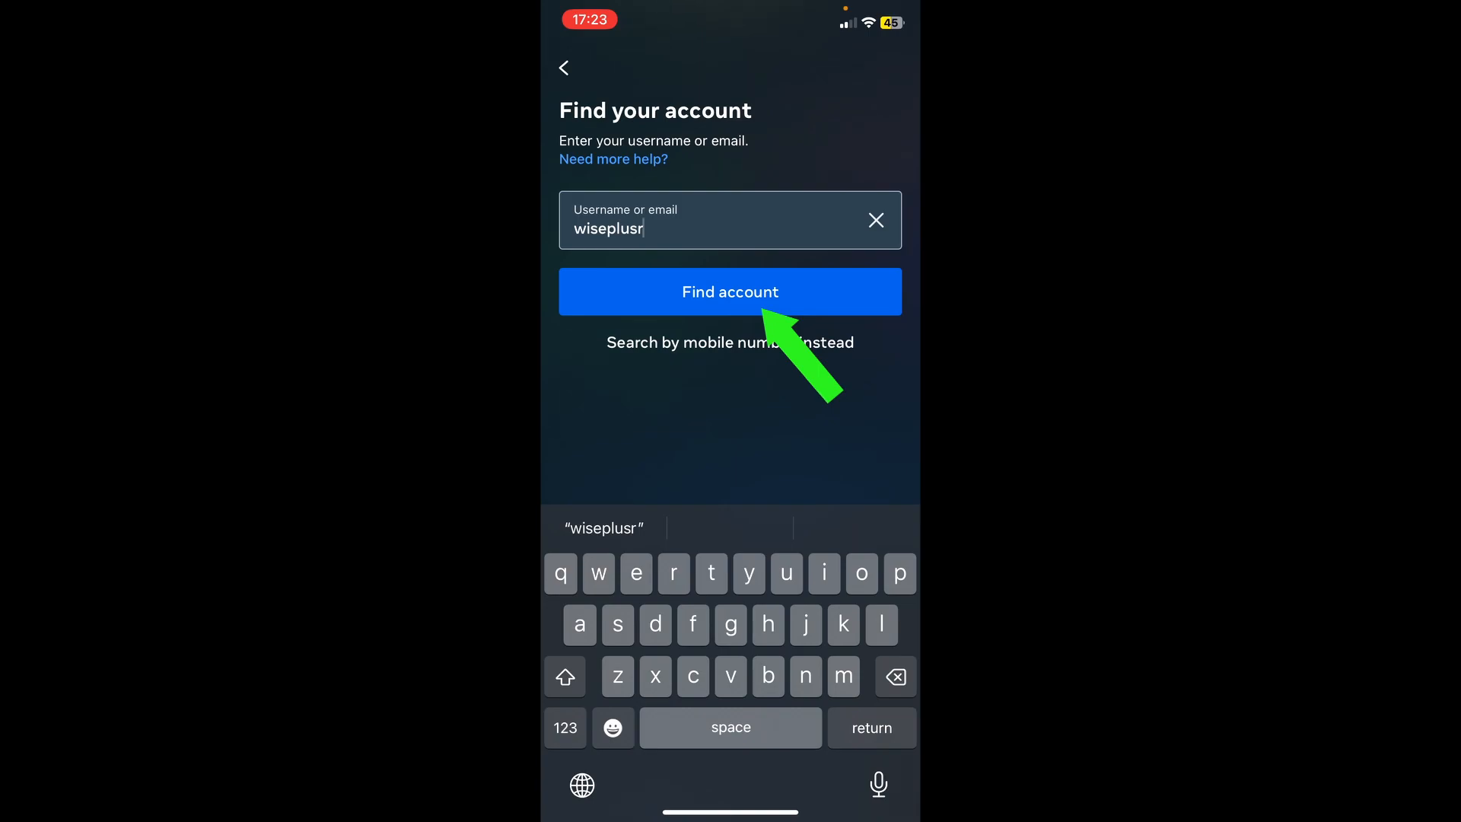
click(729, 292)
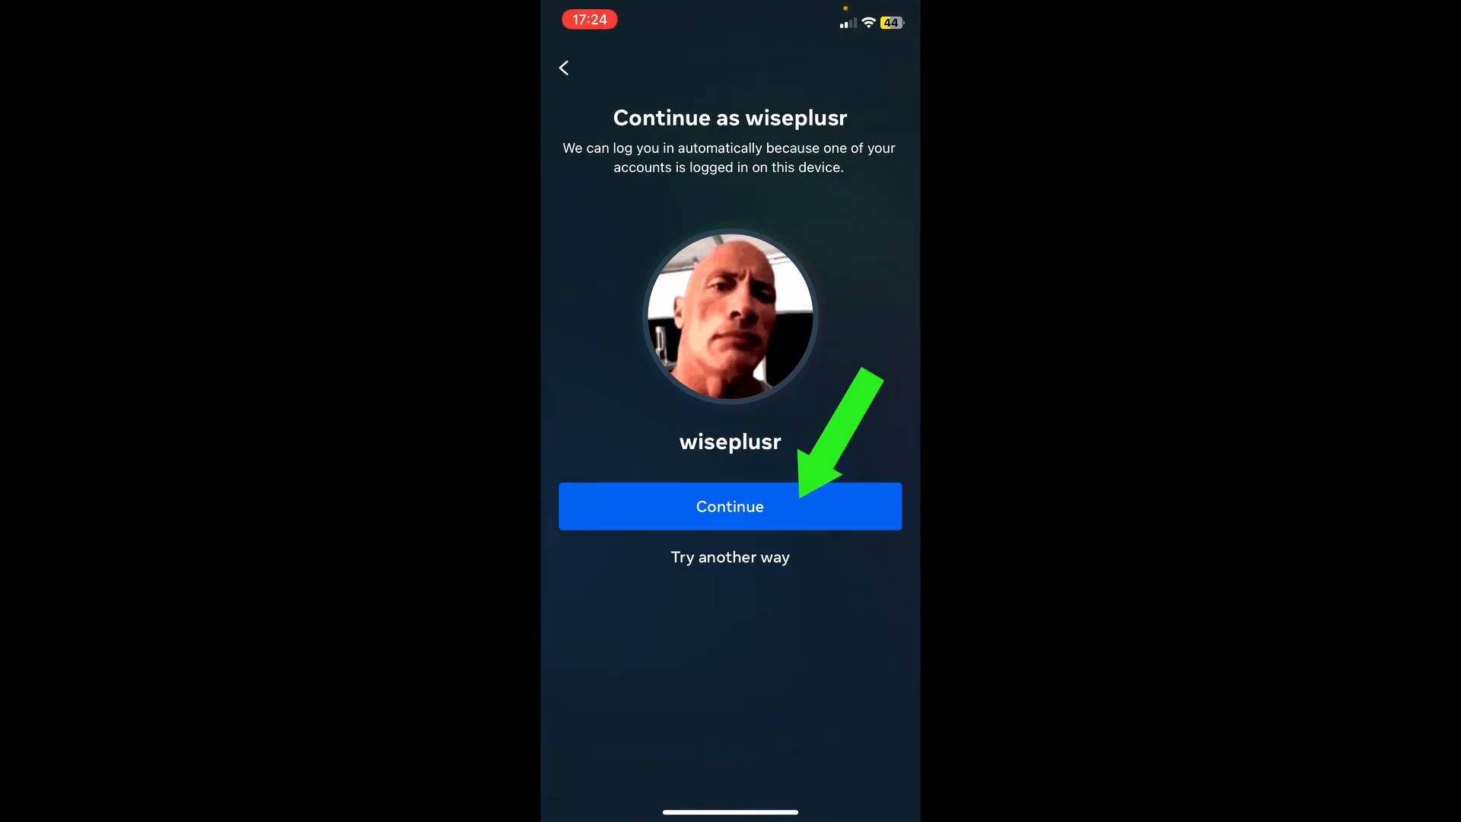
Step: After login as the found account fails, request a login link by email and head to Mail
click(729, 505)
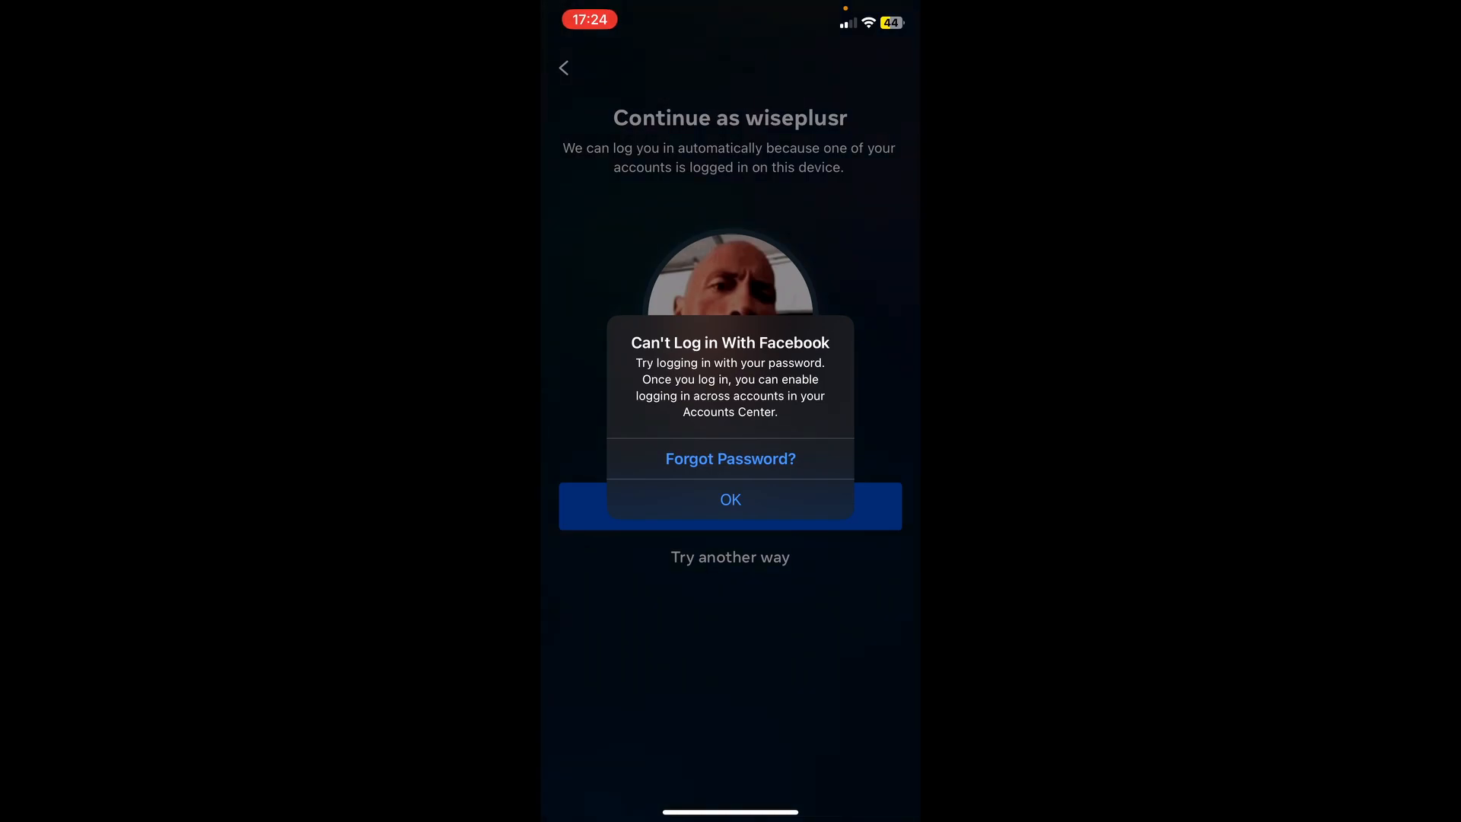
click(729, 499)
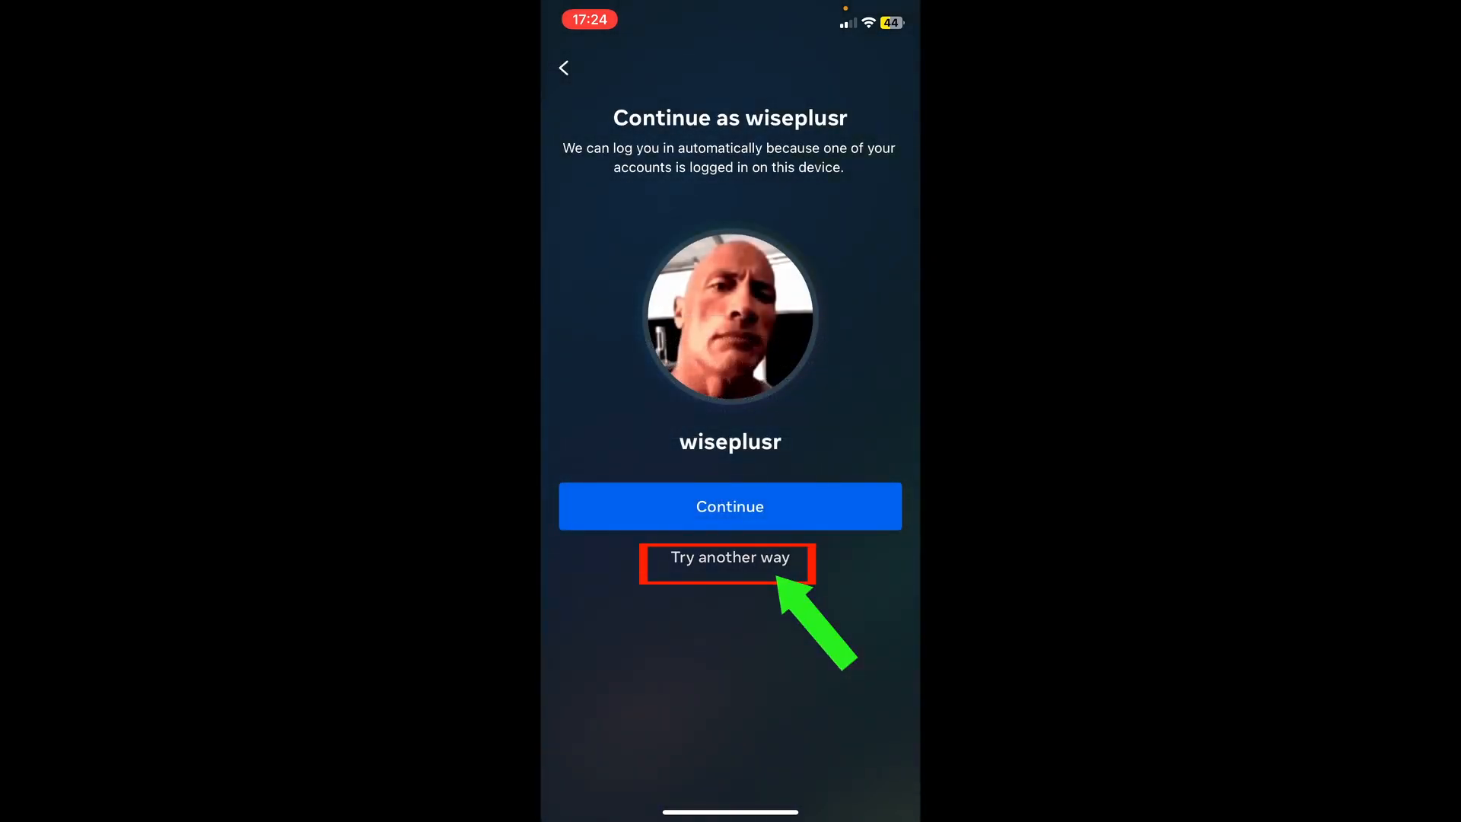
click(729, 557)
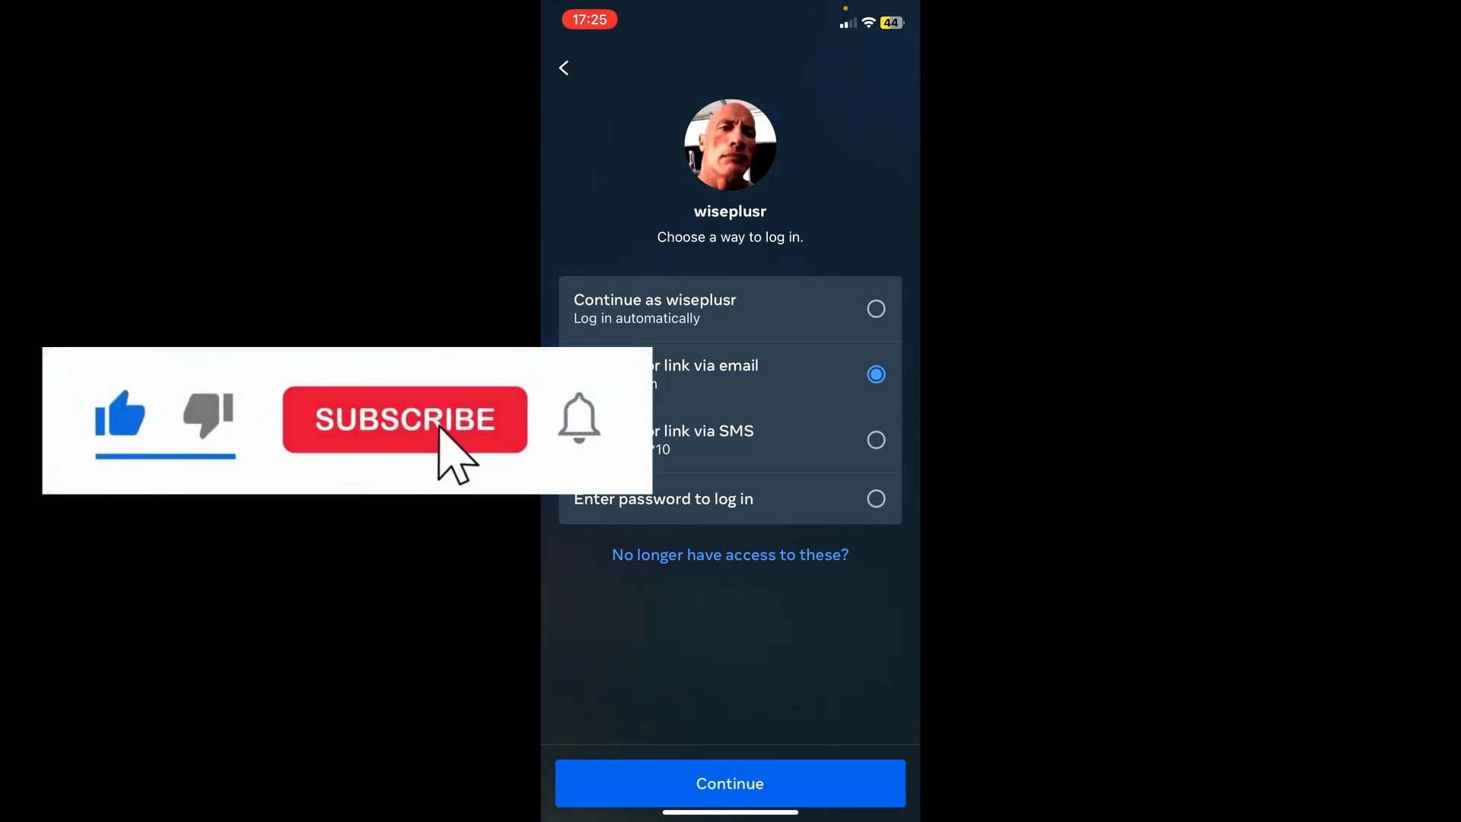
click(405, 419)
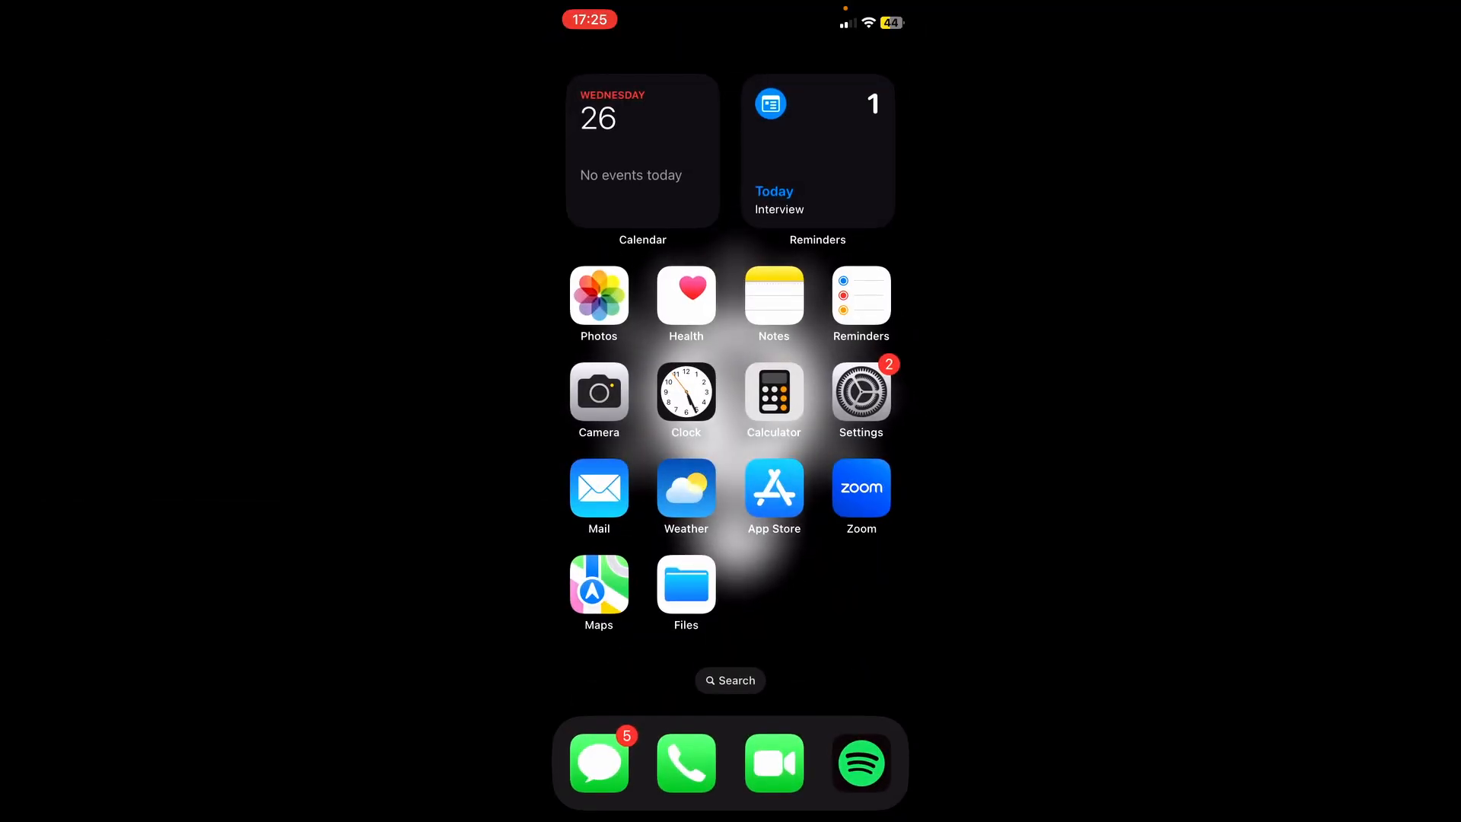
click(598, 487)
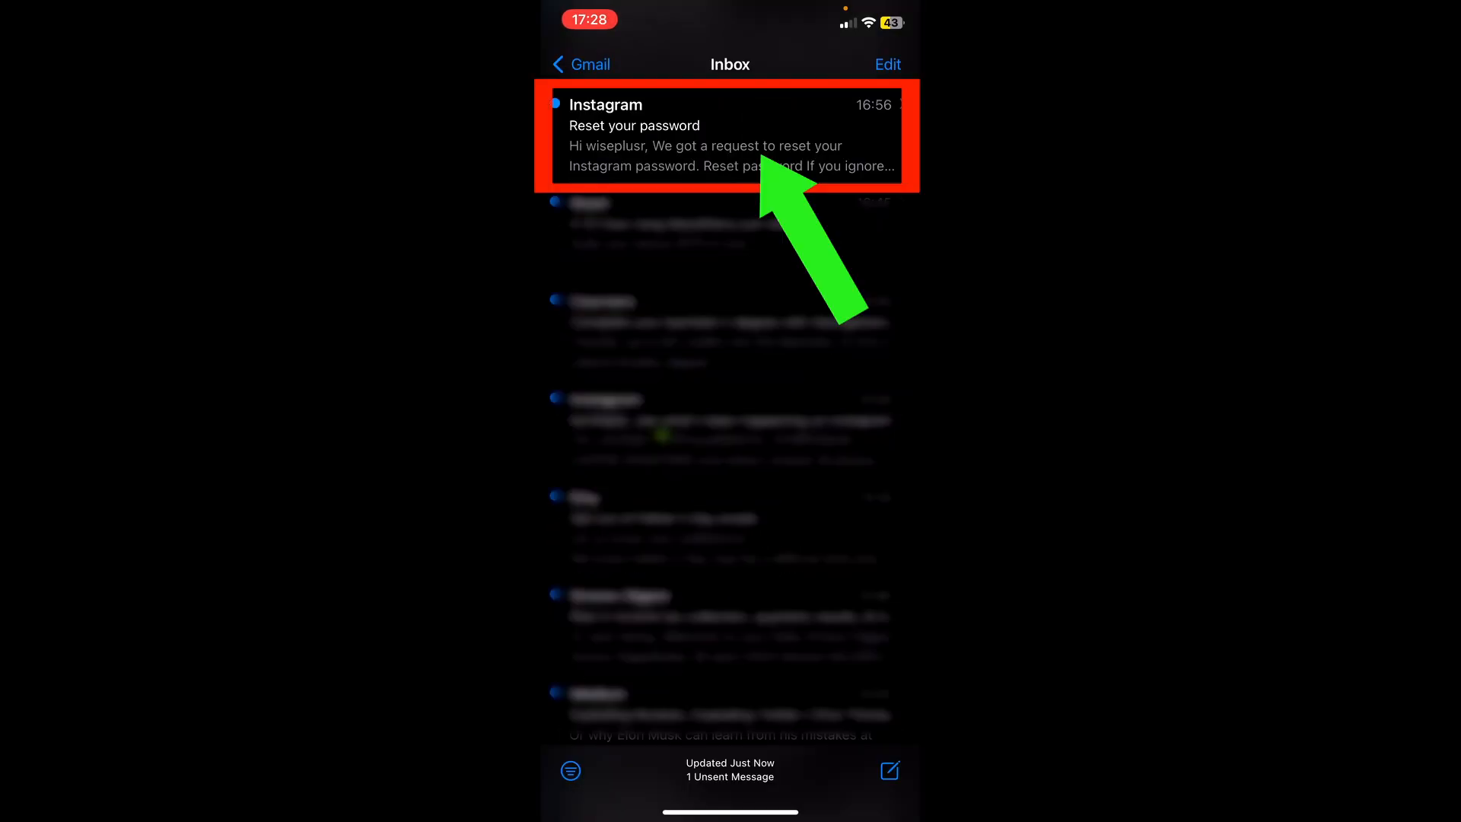
Step: Follow the Reset password link in Instagram's reset email to the new-password page
click(729, 136)
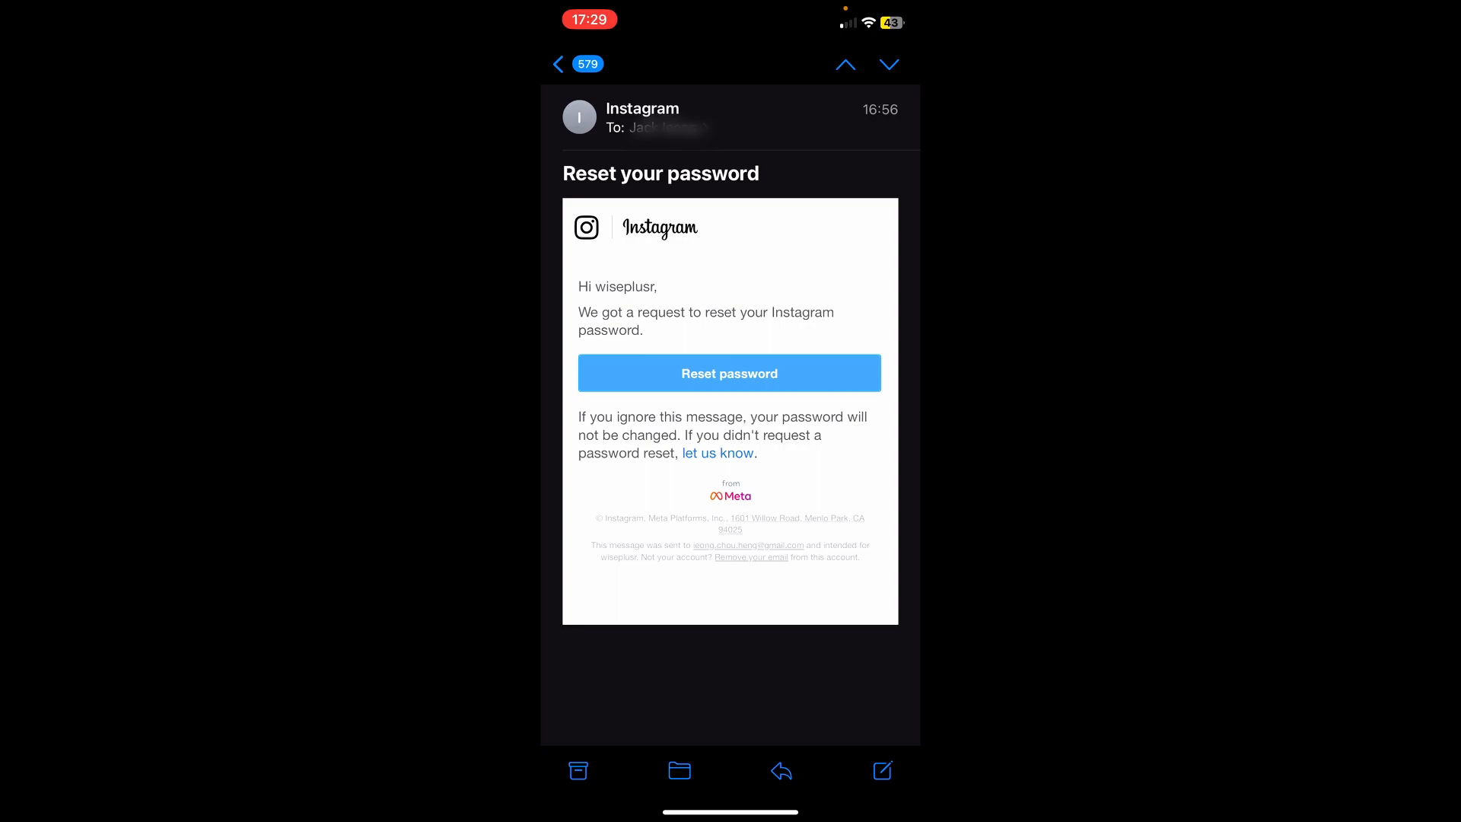
click(729, 373)
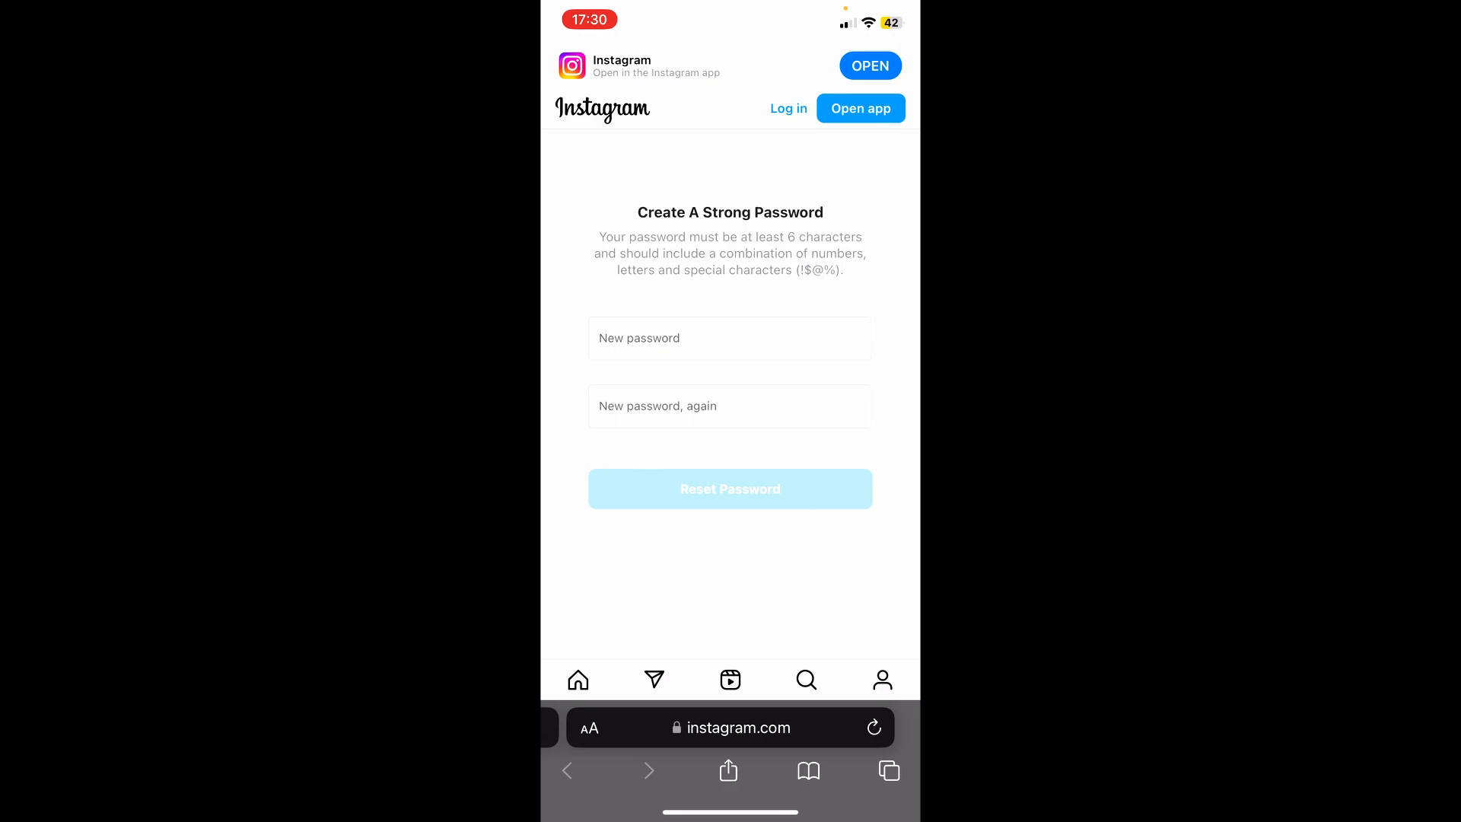
Step: Enter the new password twice and submit Reset Password, logging into the feed
click(728, 338)
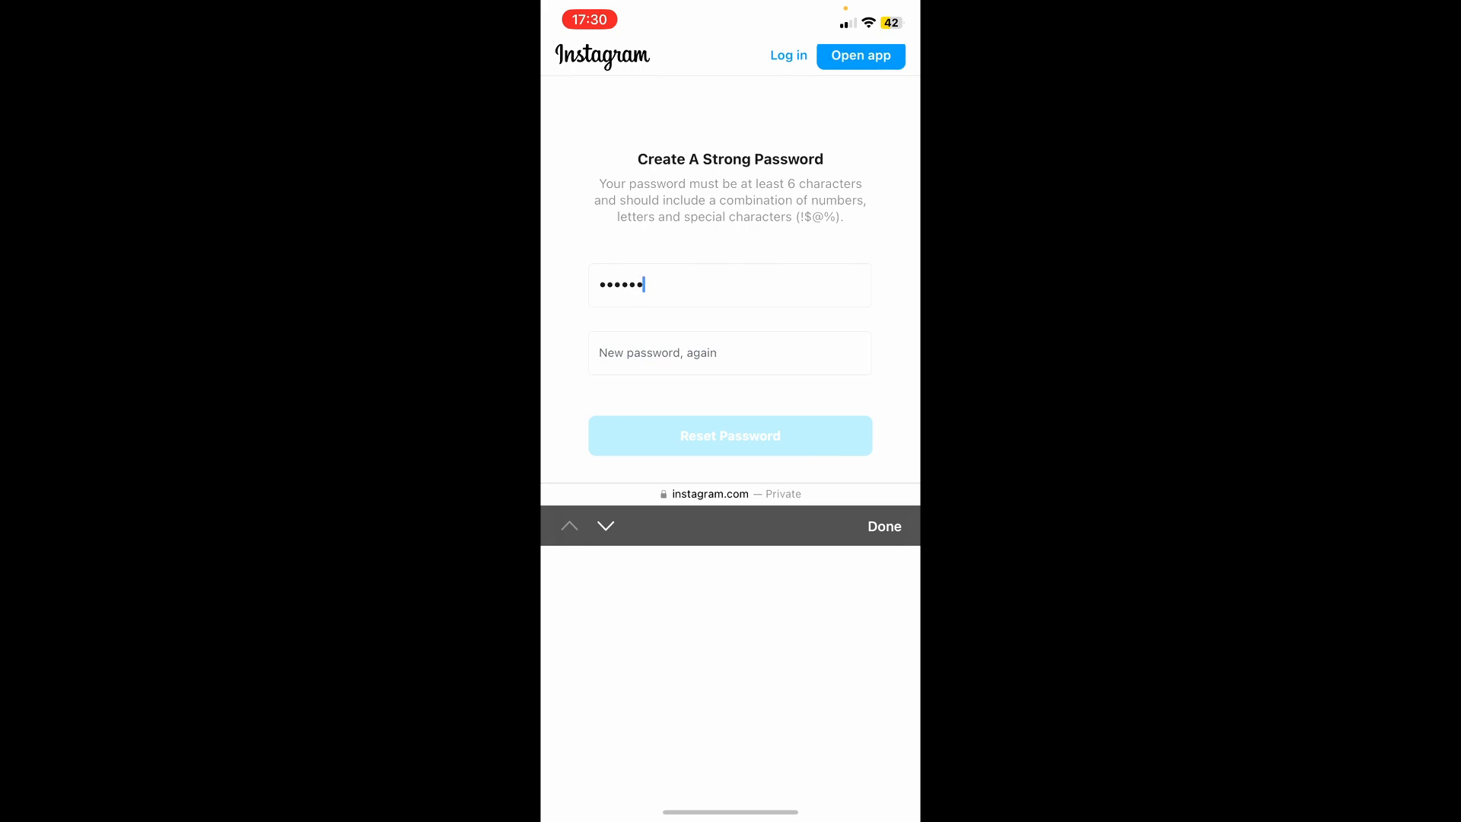
text(•••••)
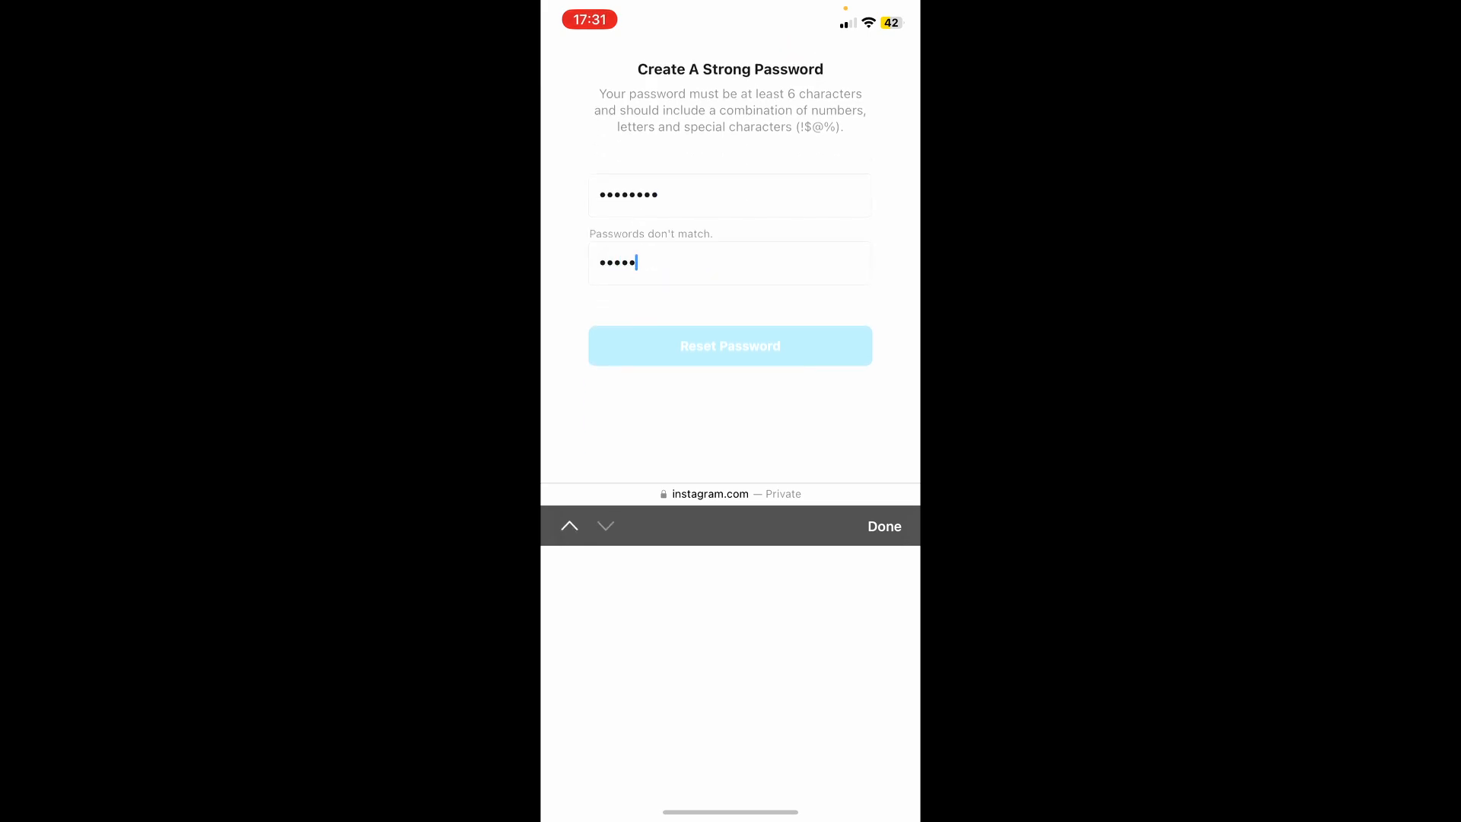
click(882, 527)
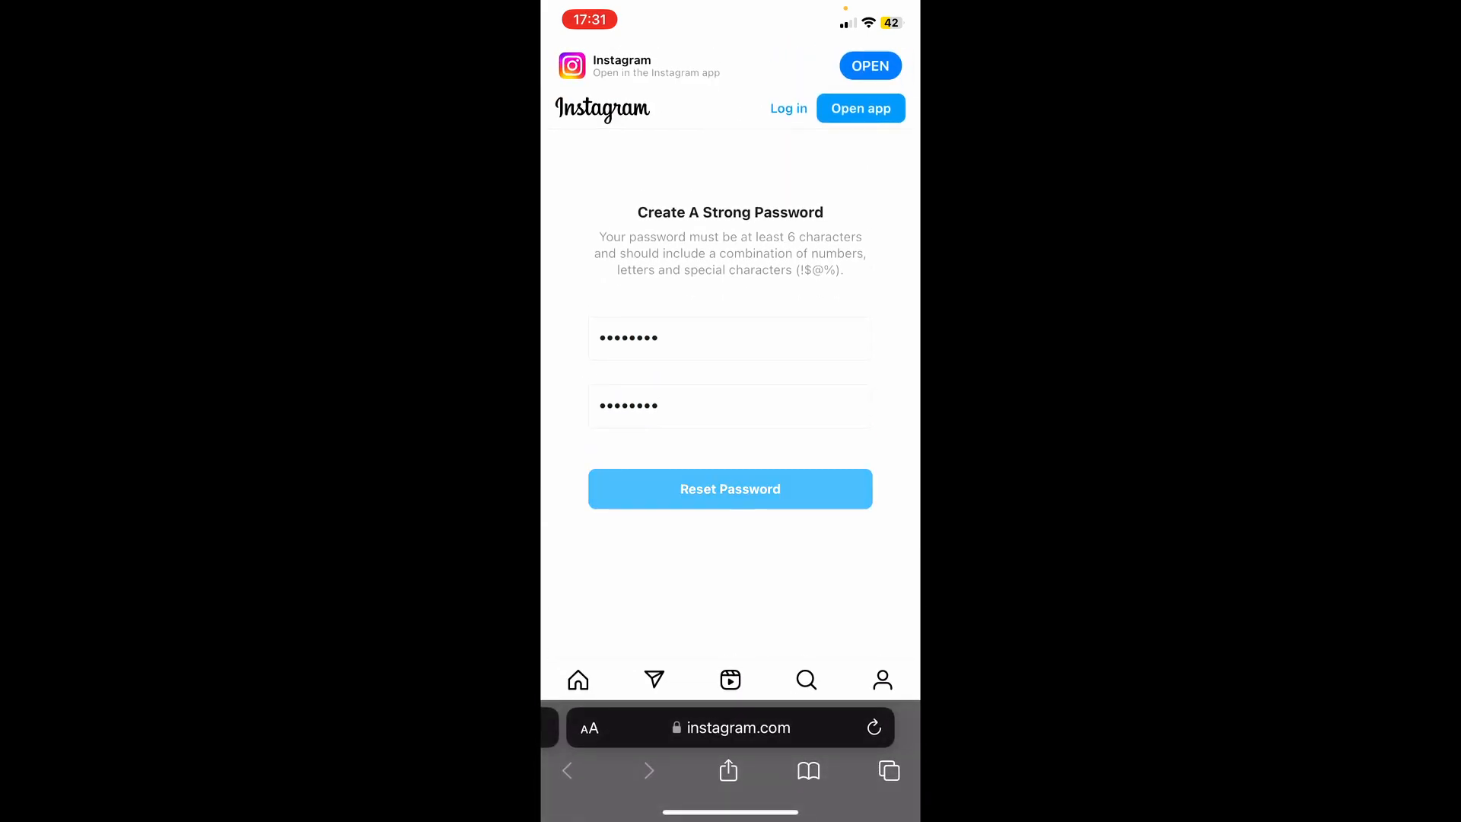
click(729, 488)
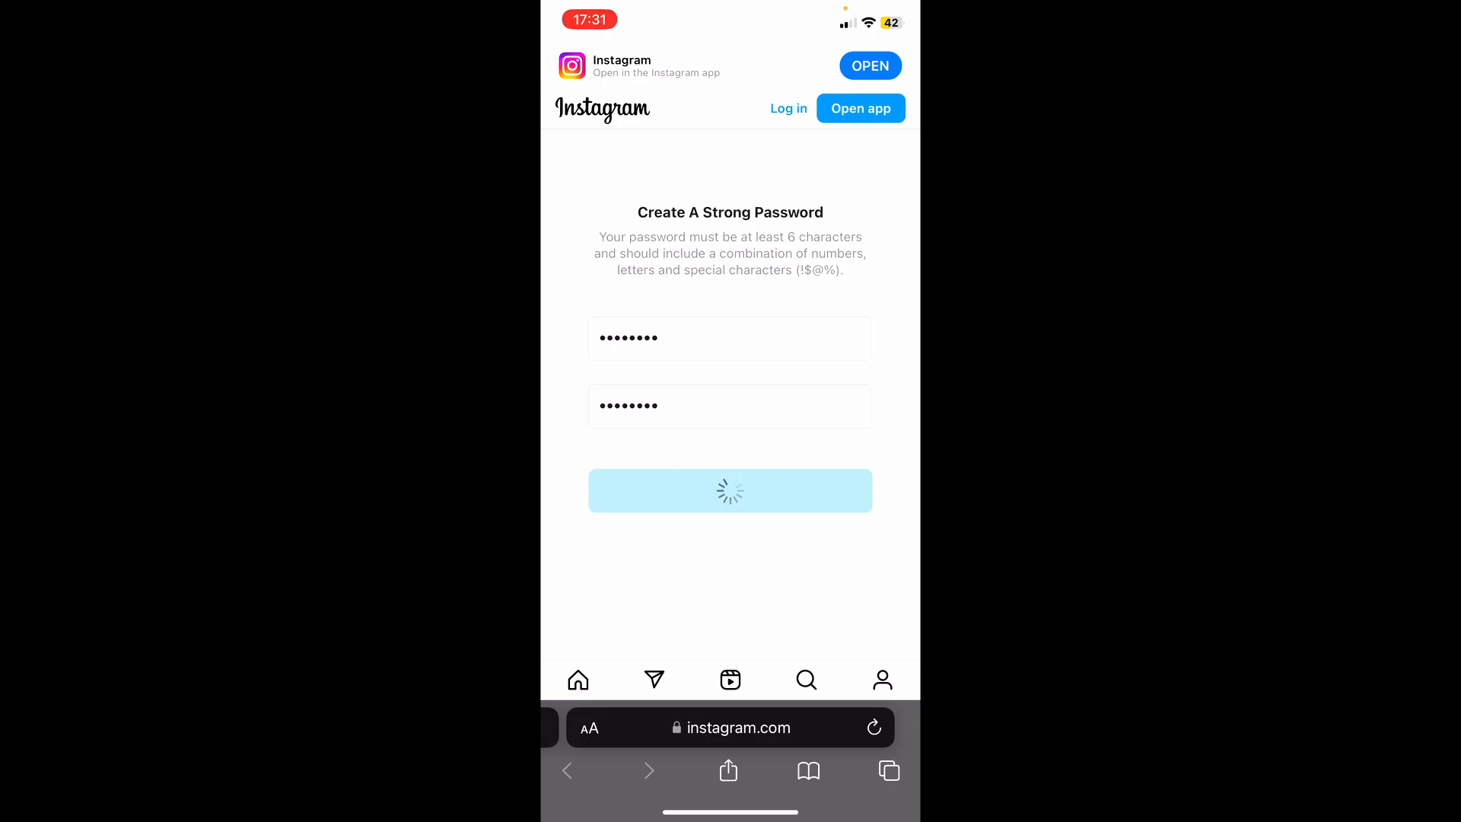
click(729, 490)
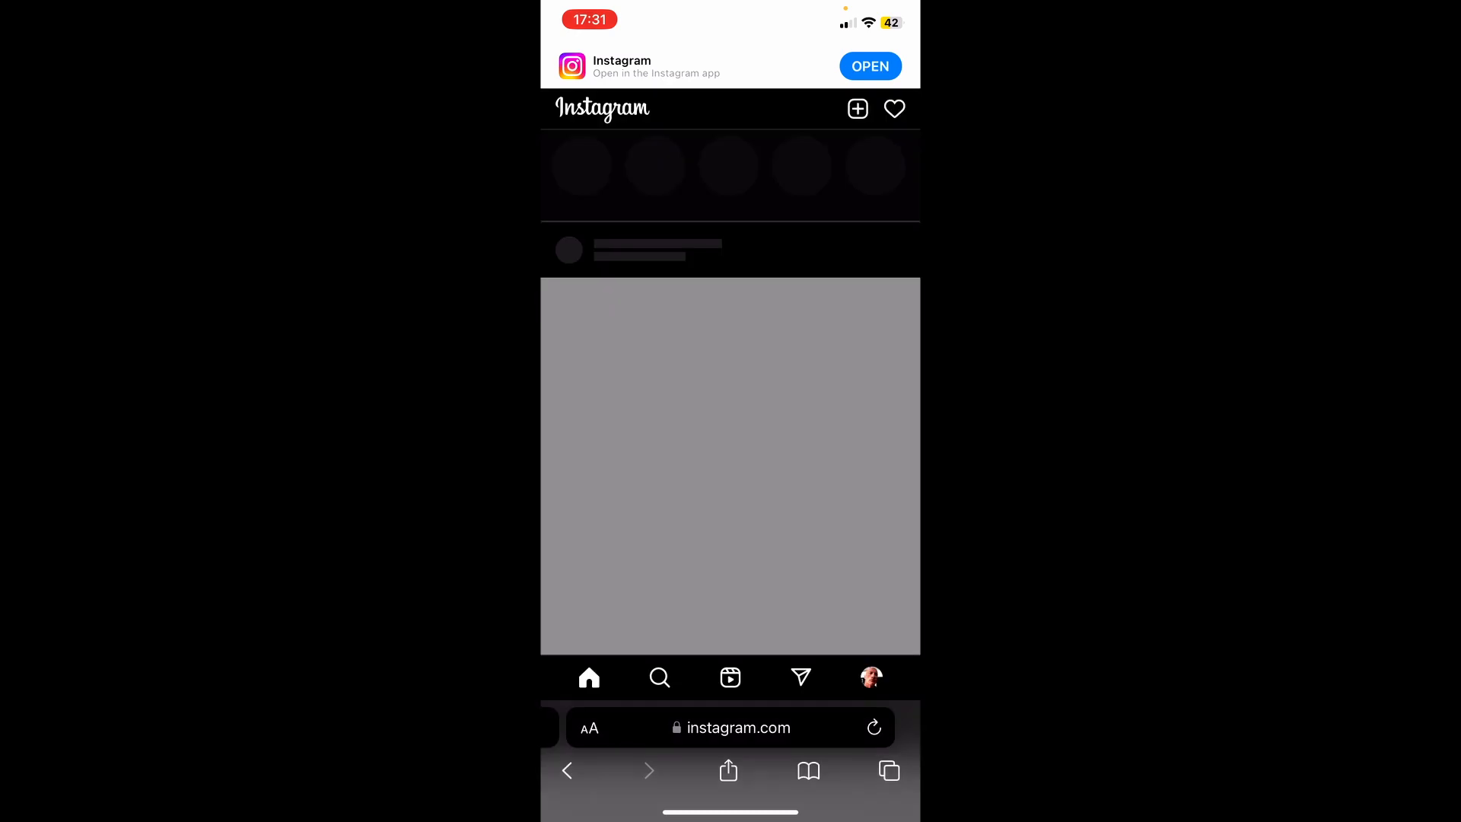